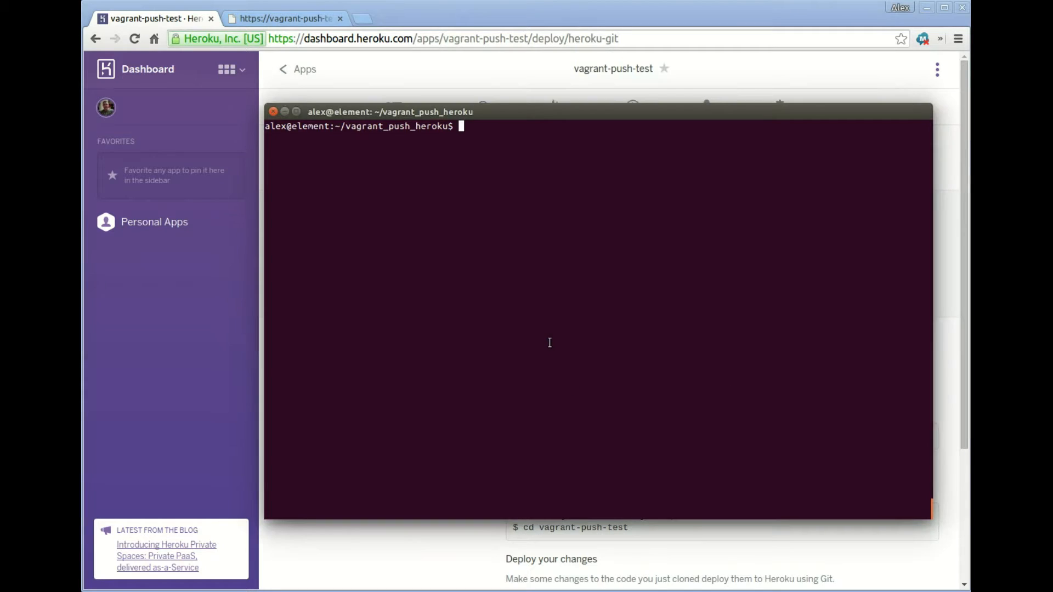
Generate a starter Vagrantfile with vagrant init and open it using sudo nano.
type("vagrant")
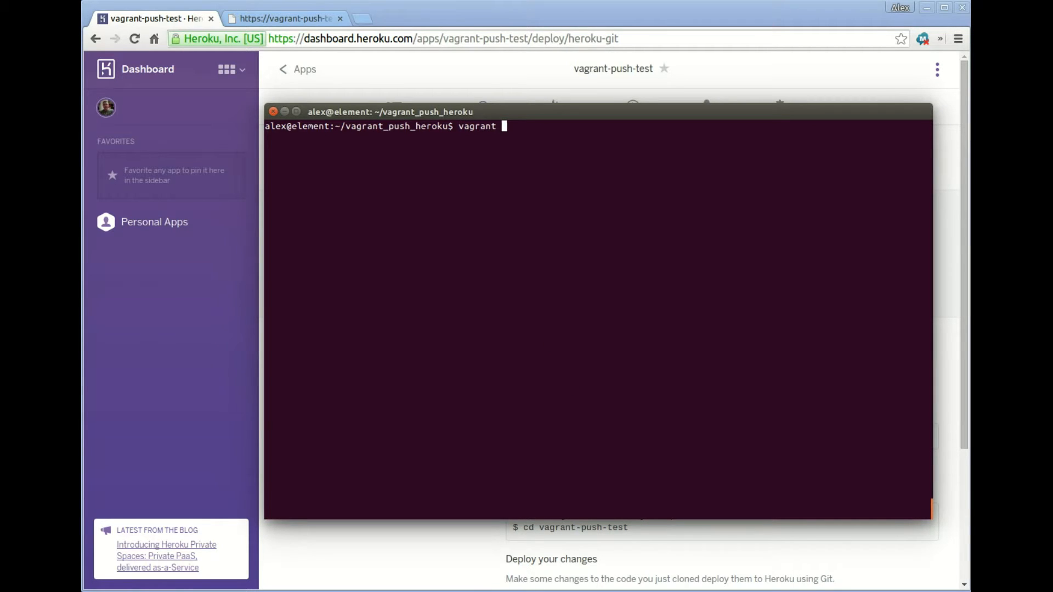
type("init")
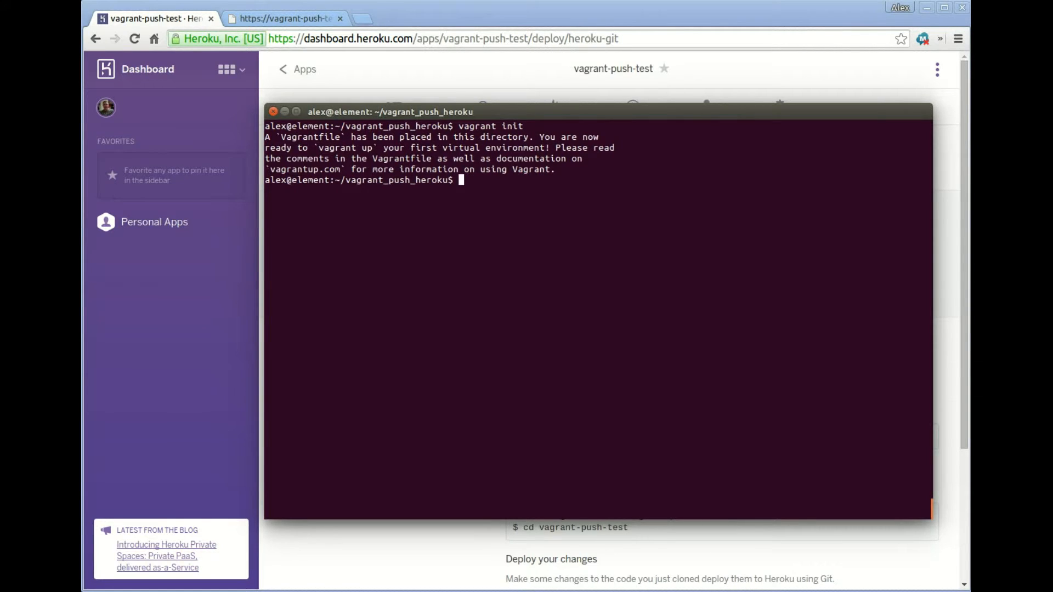
type("sudo")
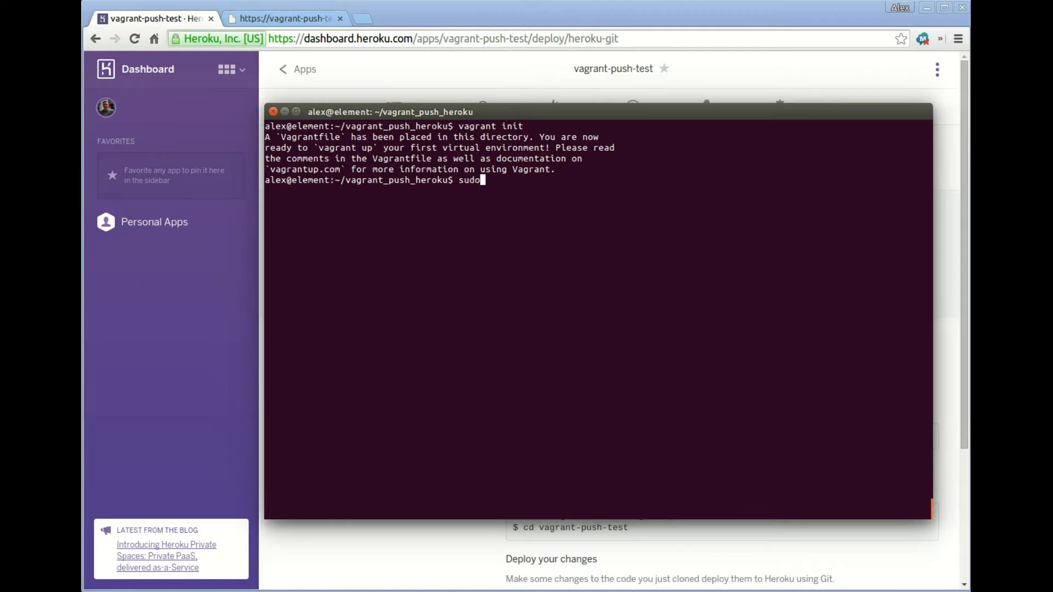
type("nano Vagr")
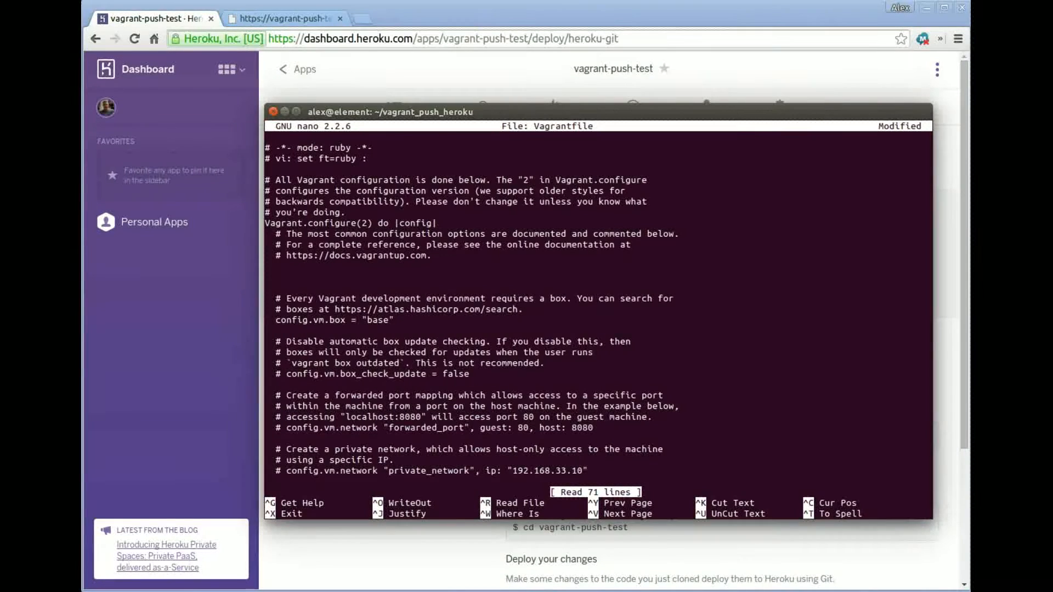
Add an empty config.push.define "heroku" do |push| … end block to the Vagrantfile.
type("config.")
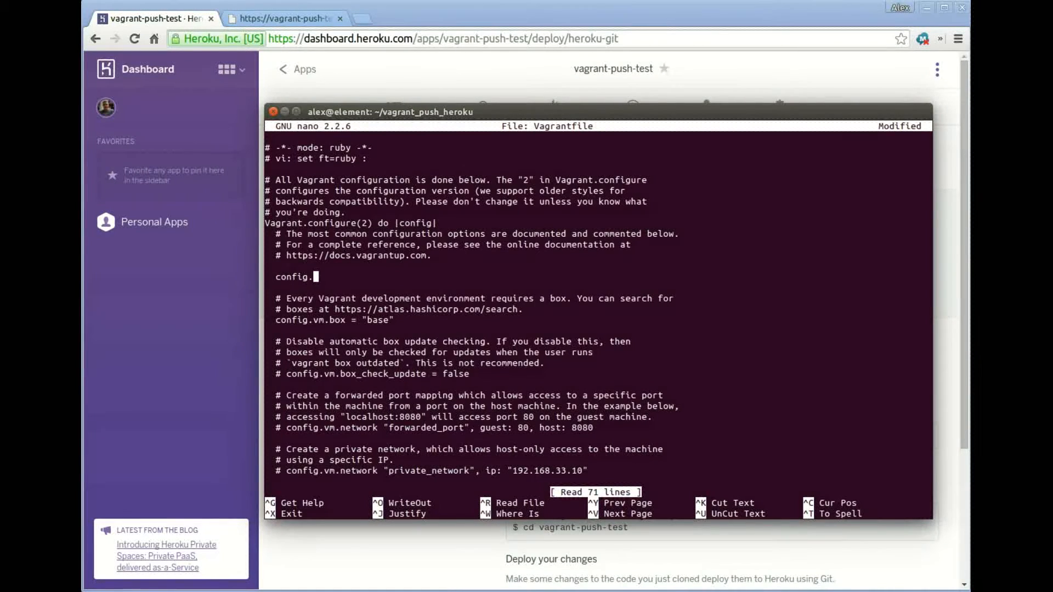
type("push.define")
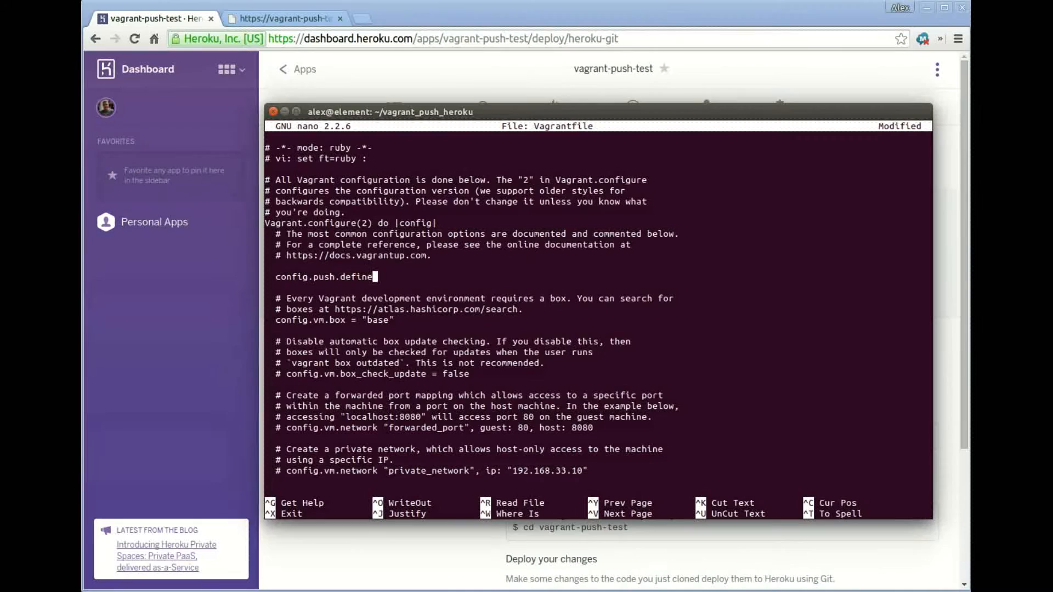
type("\"")
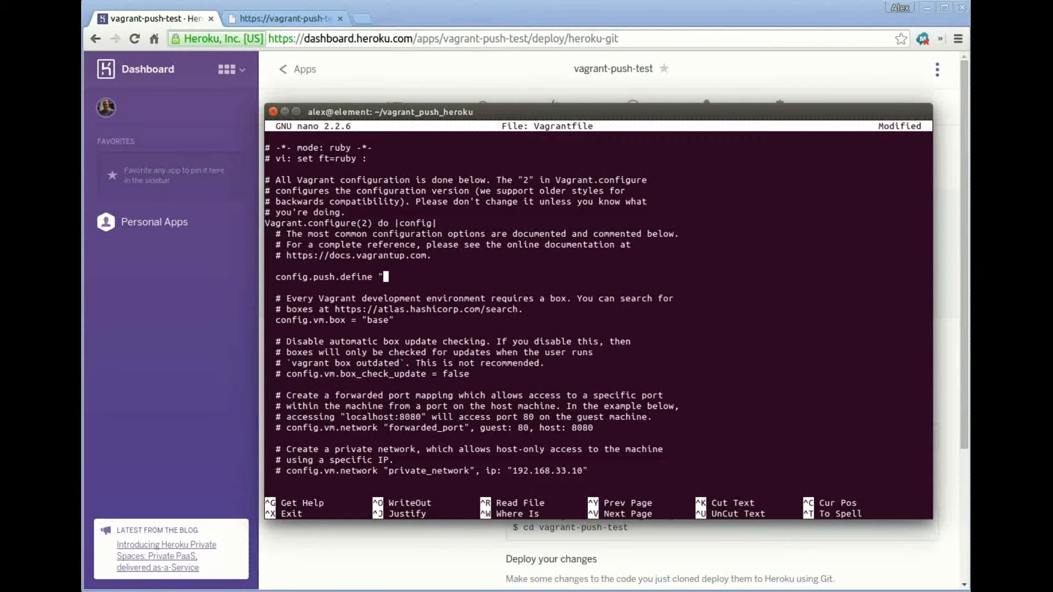
type("heroku")
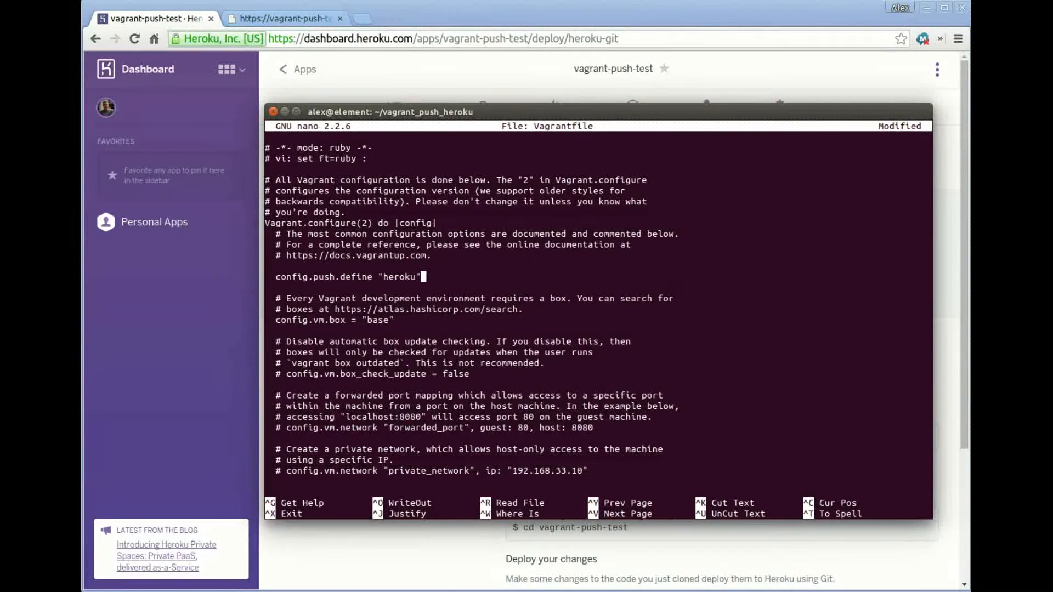
type("do |push|")
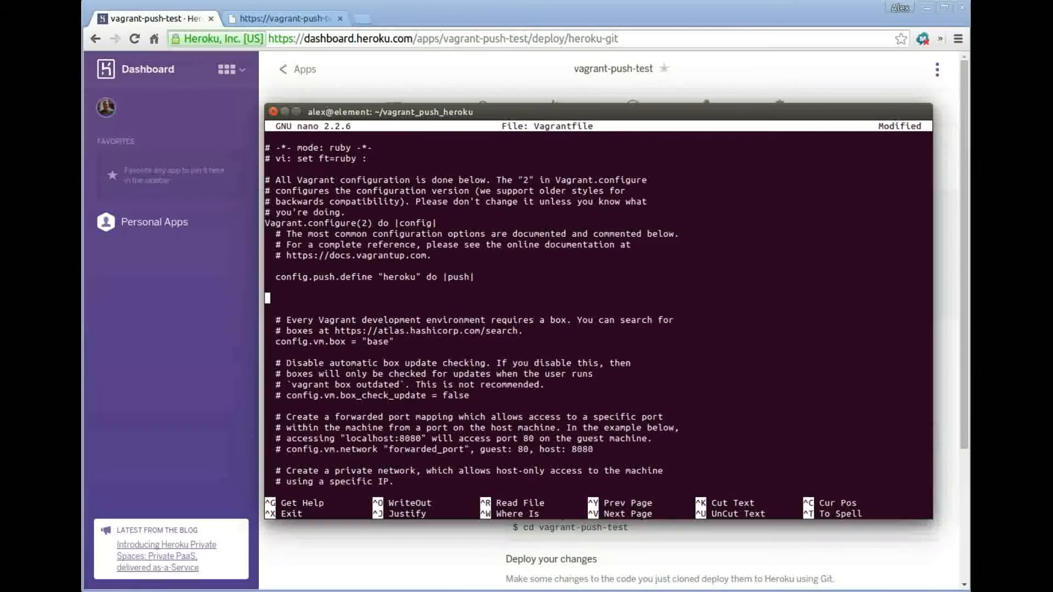
type("end")
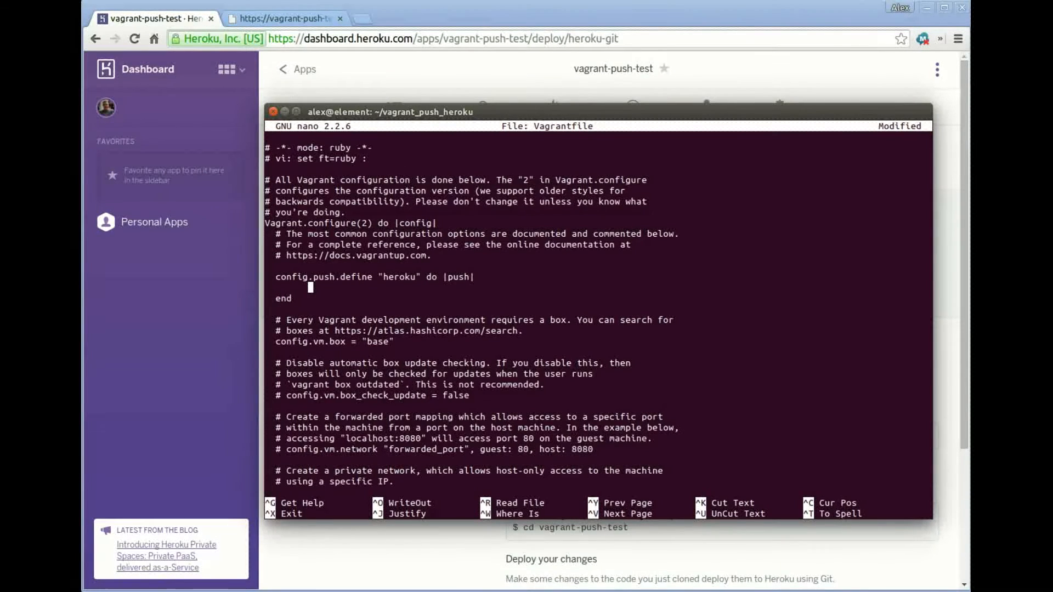
Set push.app = "vagrant-push-test" inside the Heroku push block.
type("p")
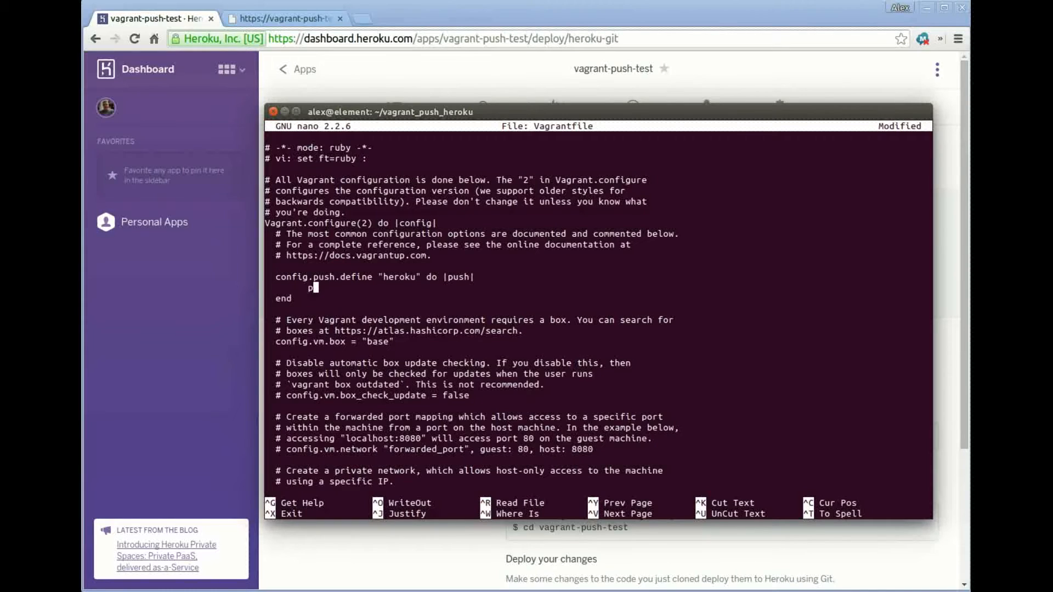
type("ush.app")
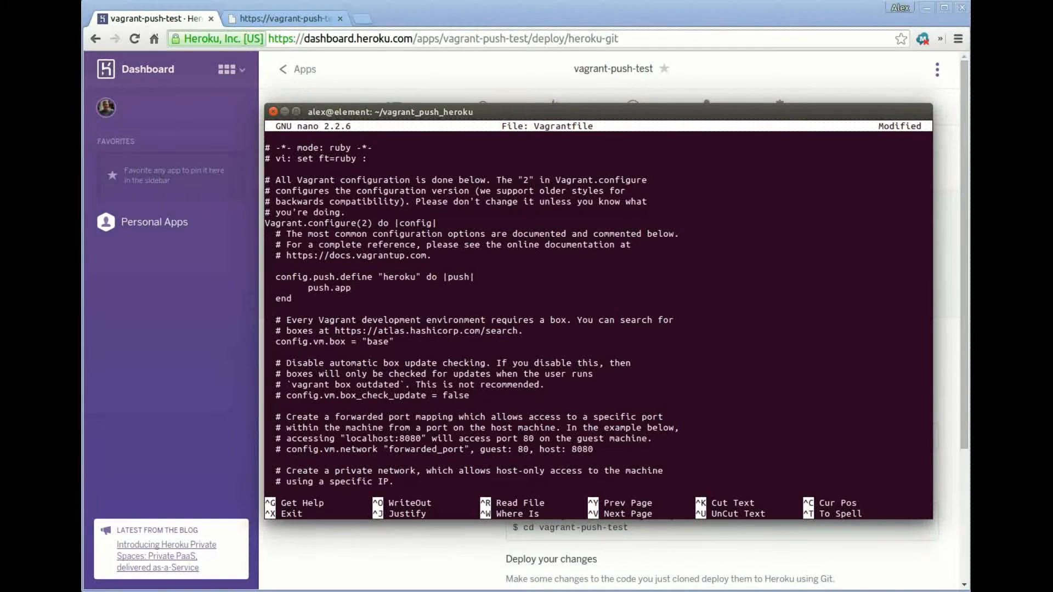
type("= \"")
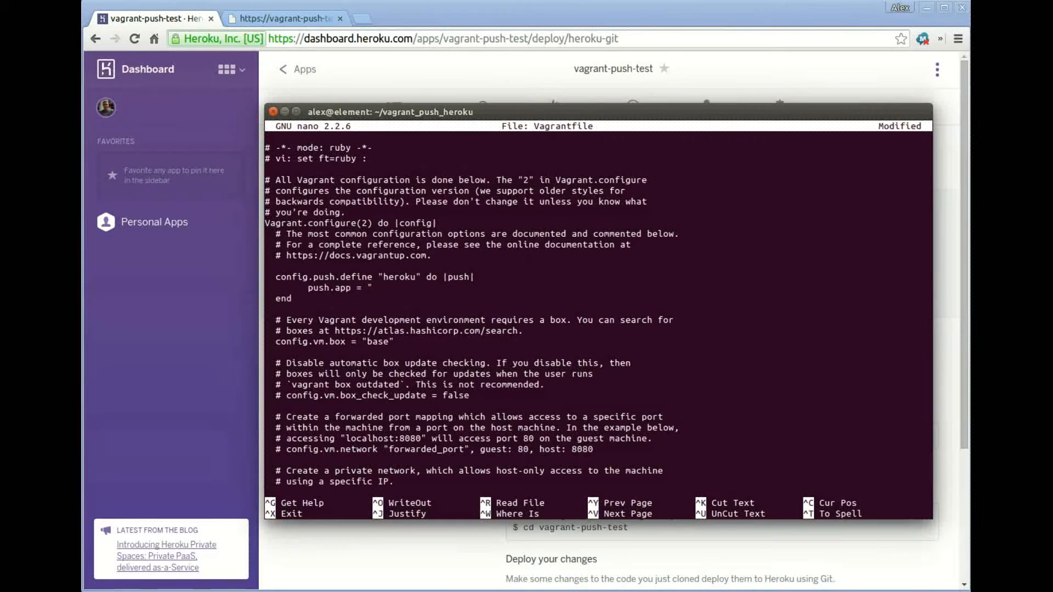
type("vagr")
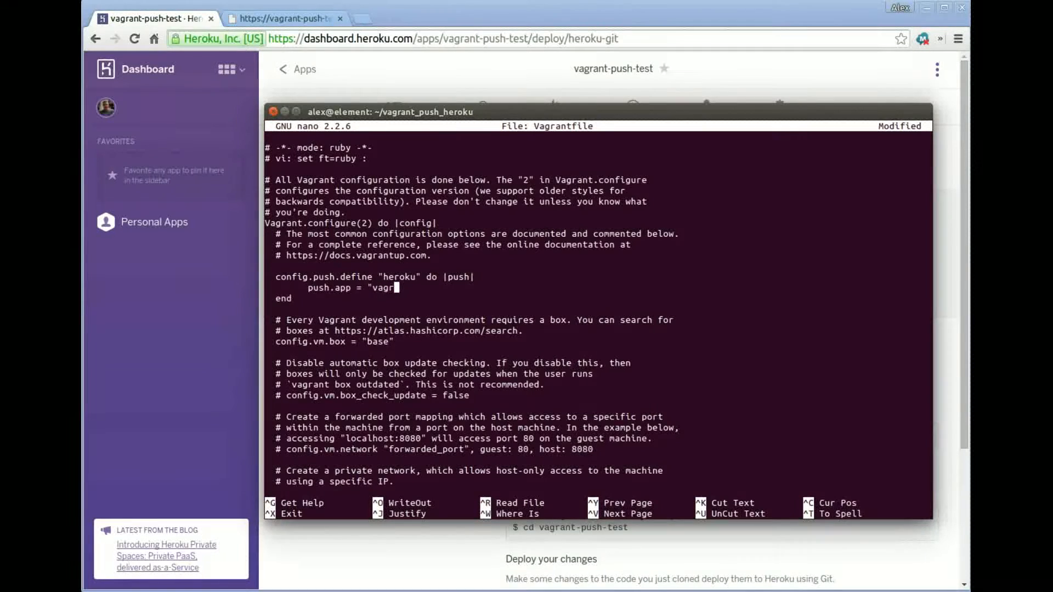
type("ant-push-test\"")
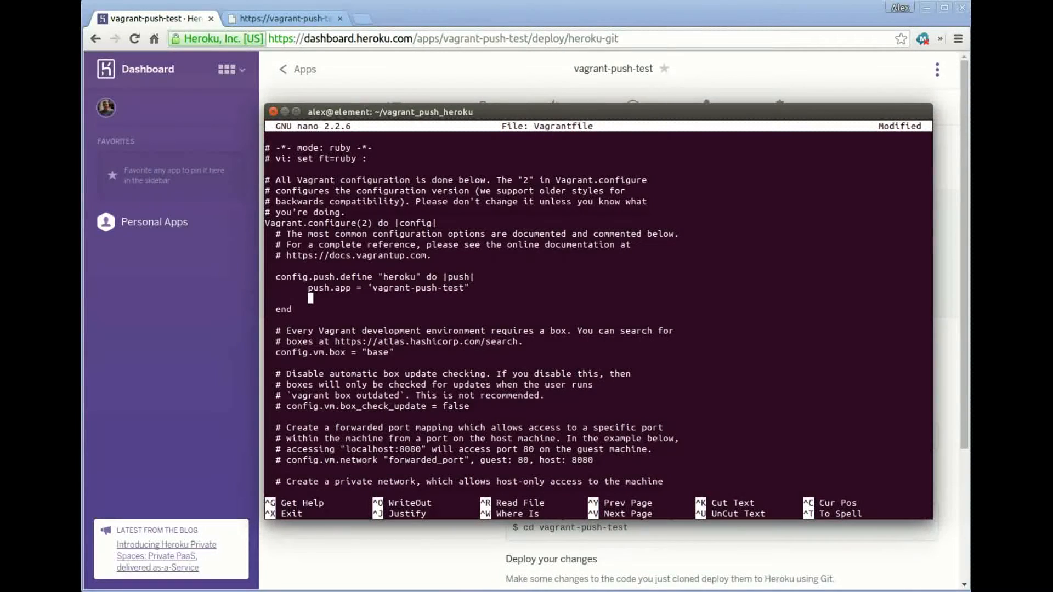
Set push.dir = "vagrant-push-test/" on the next line of the push block.
type("push.")
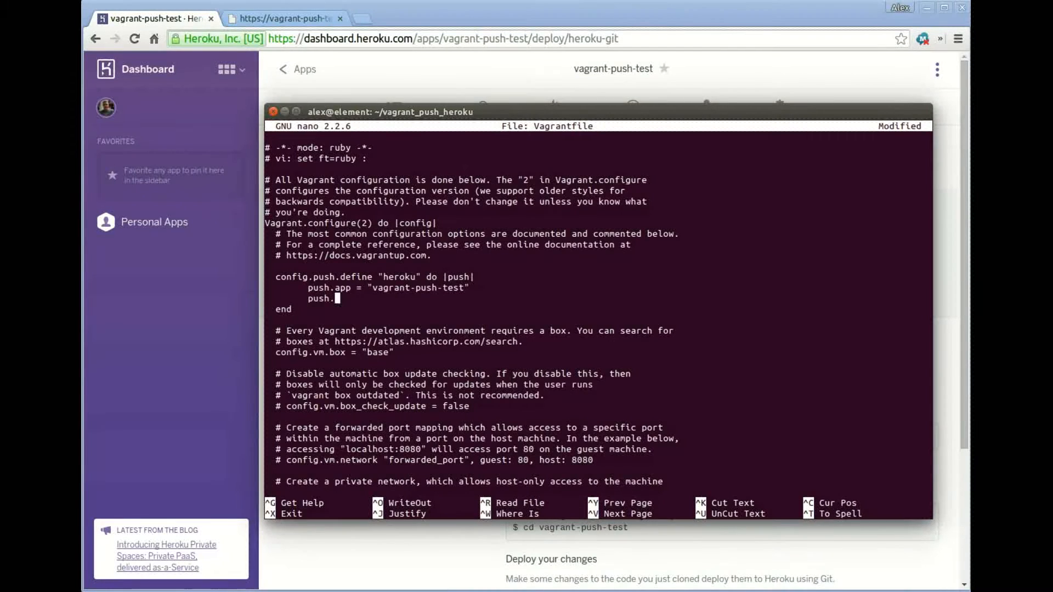
type("dir -")
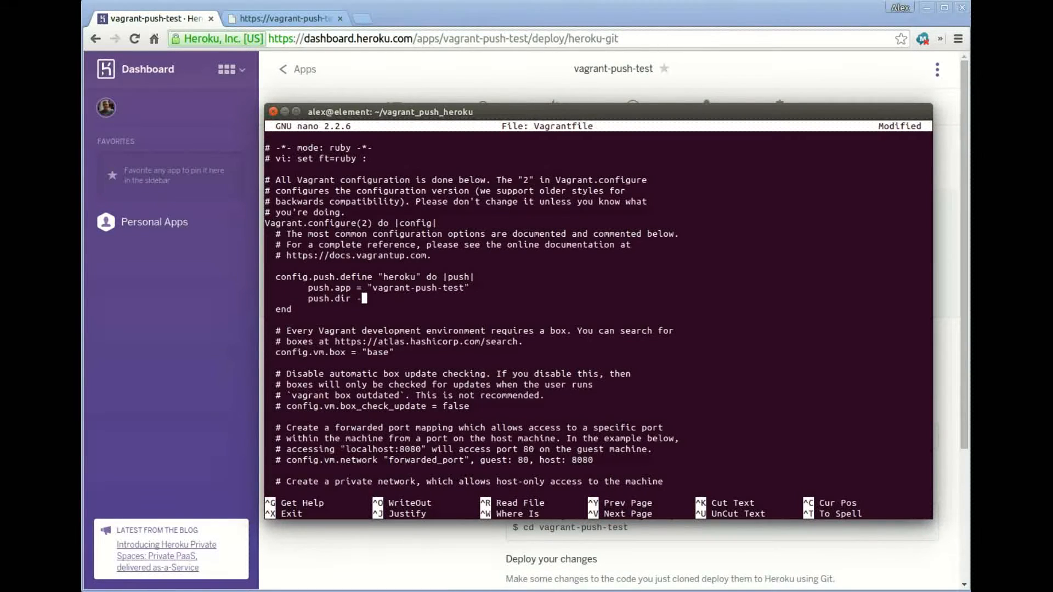
type("= \"")
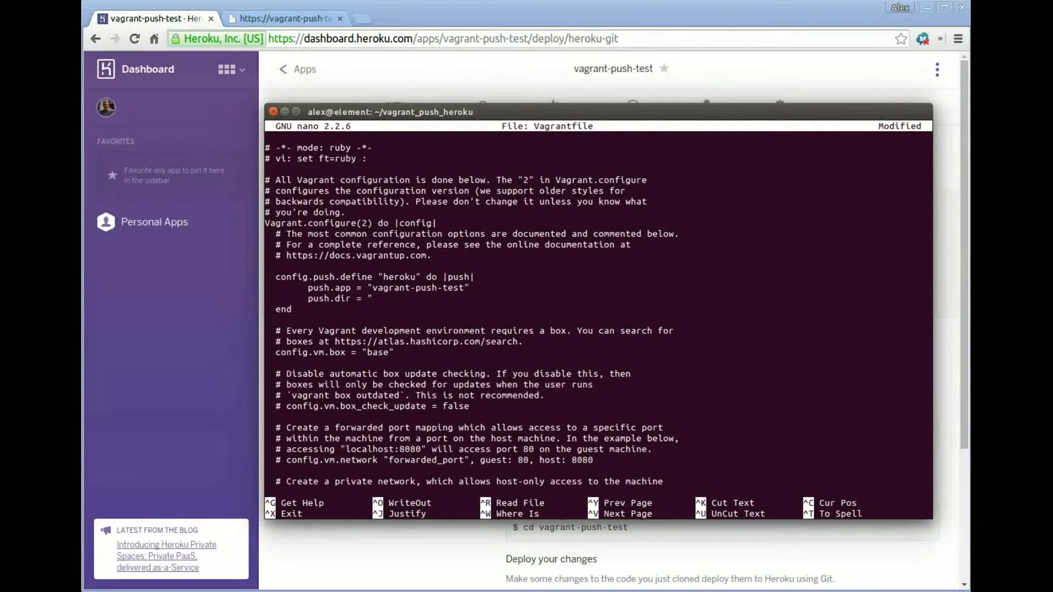
type("vagrant-")
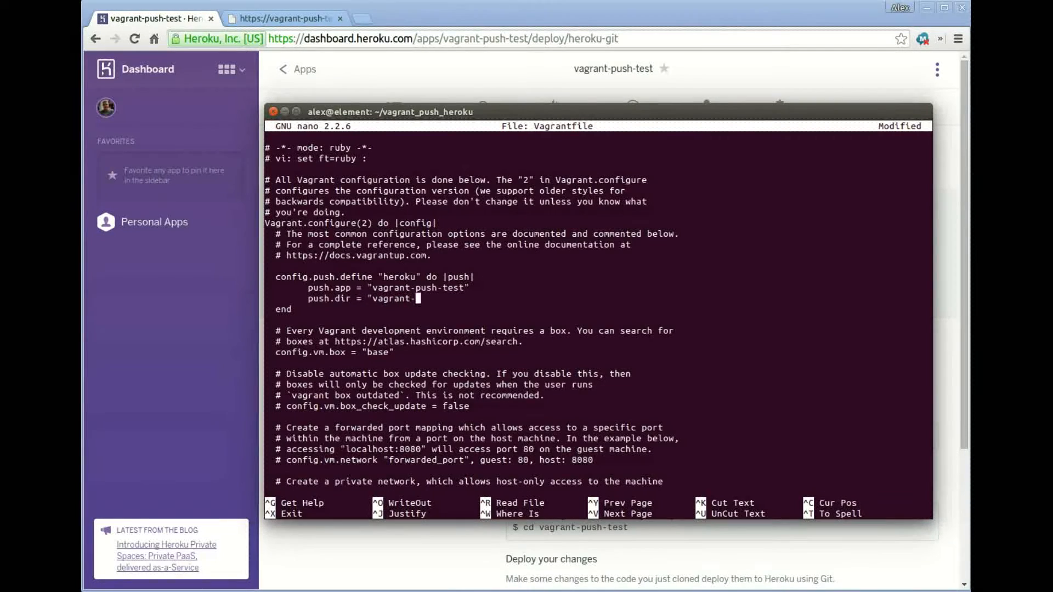
type("push-test")
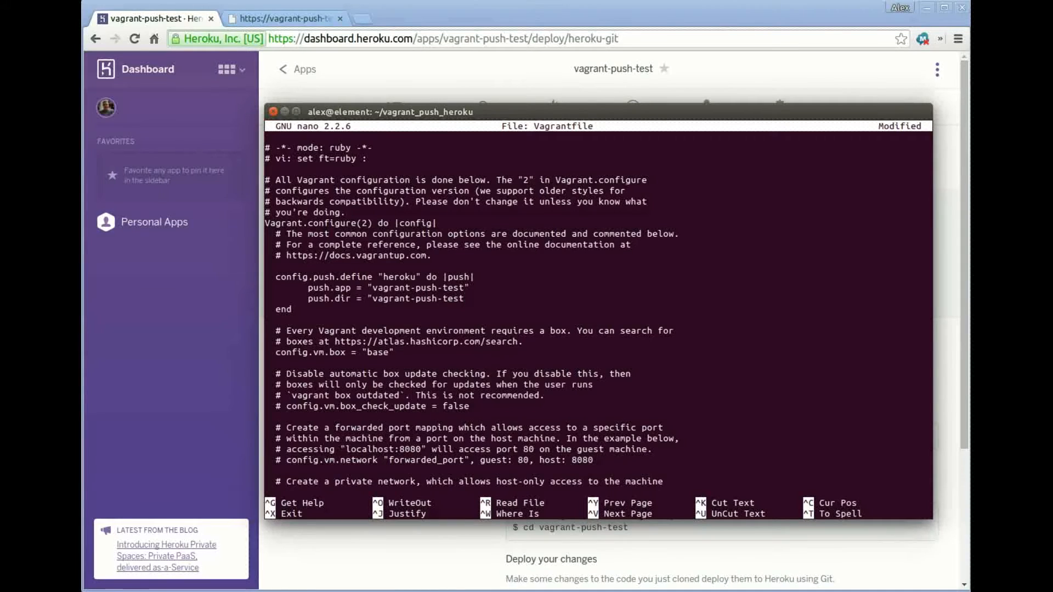
type("/")
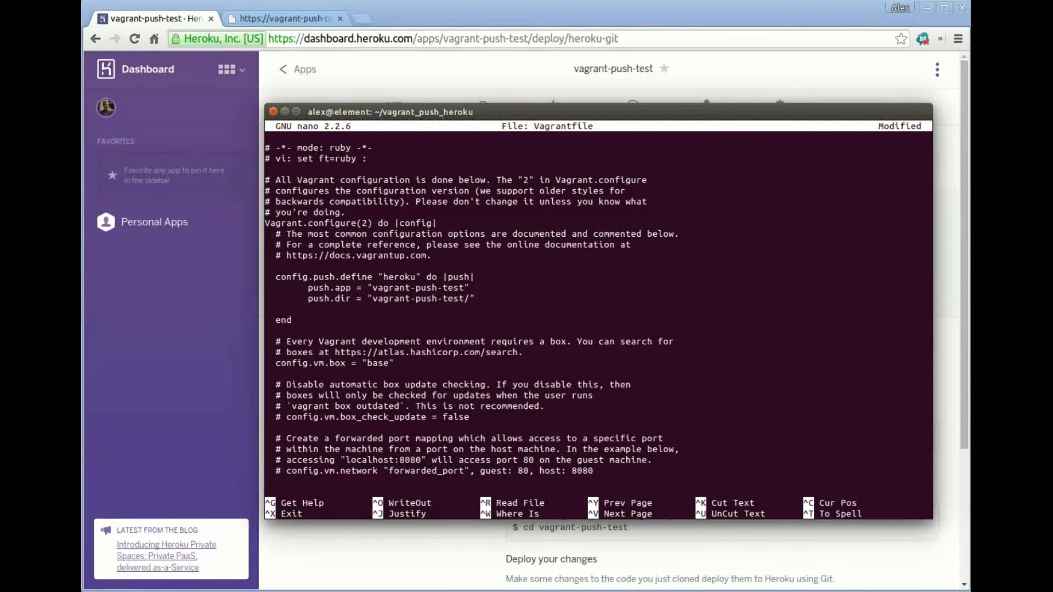
Add push.remote = "heroku" as the third line of the push block.
type("push")
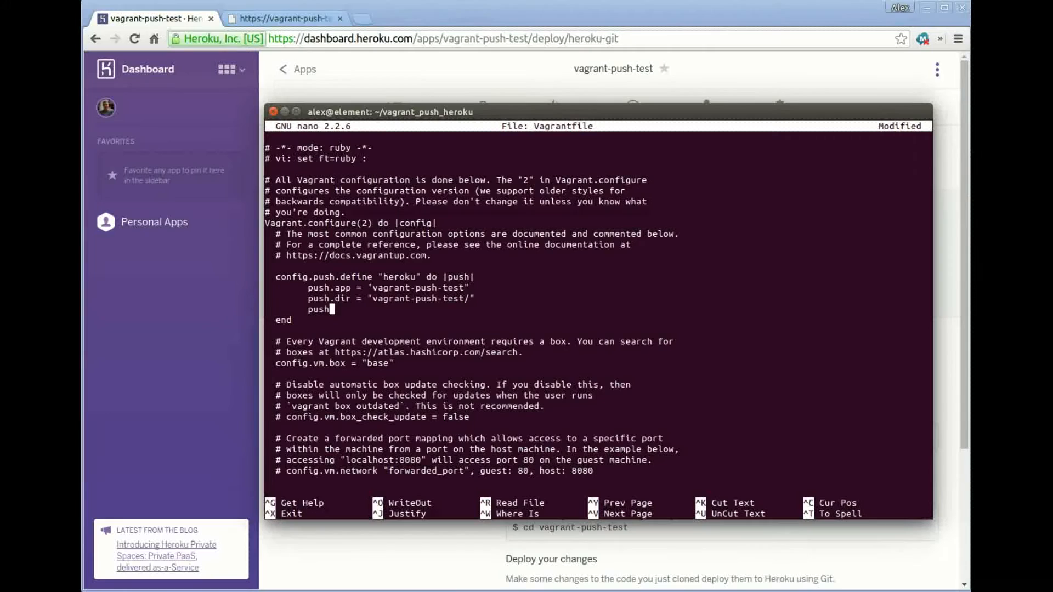
type(".remote = \"")
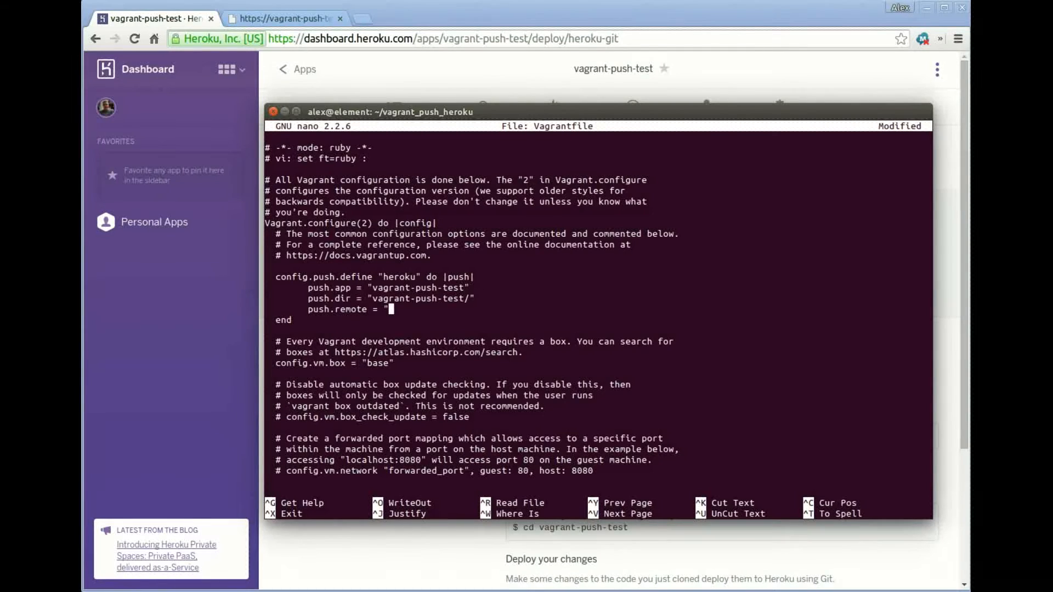
type("hero")
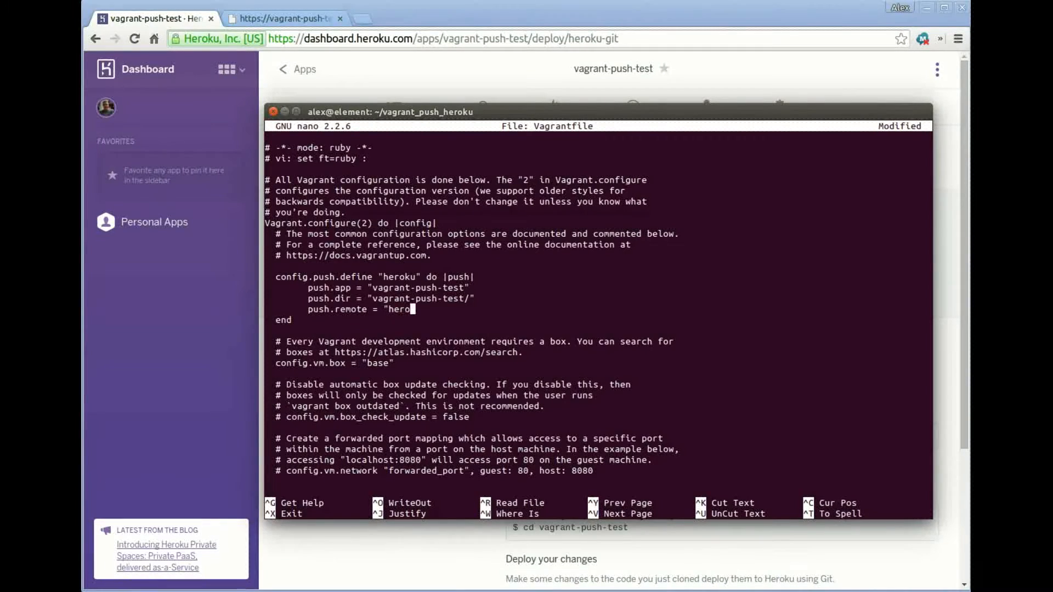
type("ku\"")
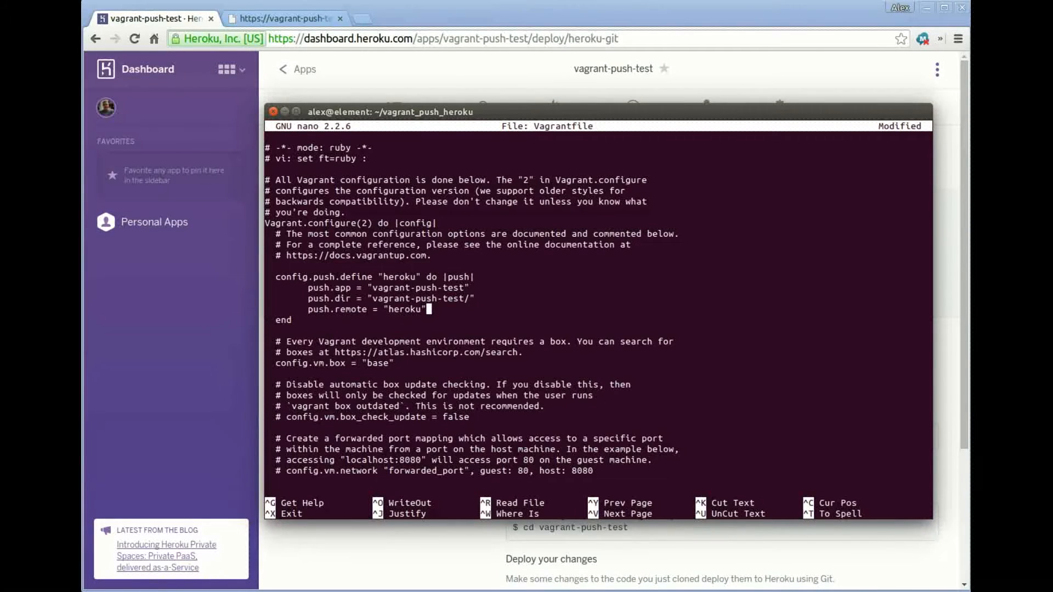
Write the Vagrantfile to disk and exit nano.
key("ctrl+o")
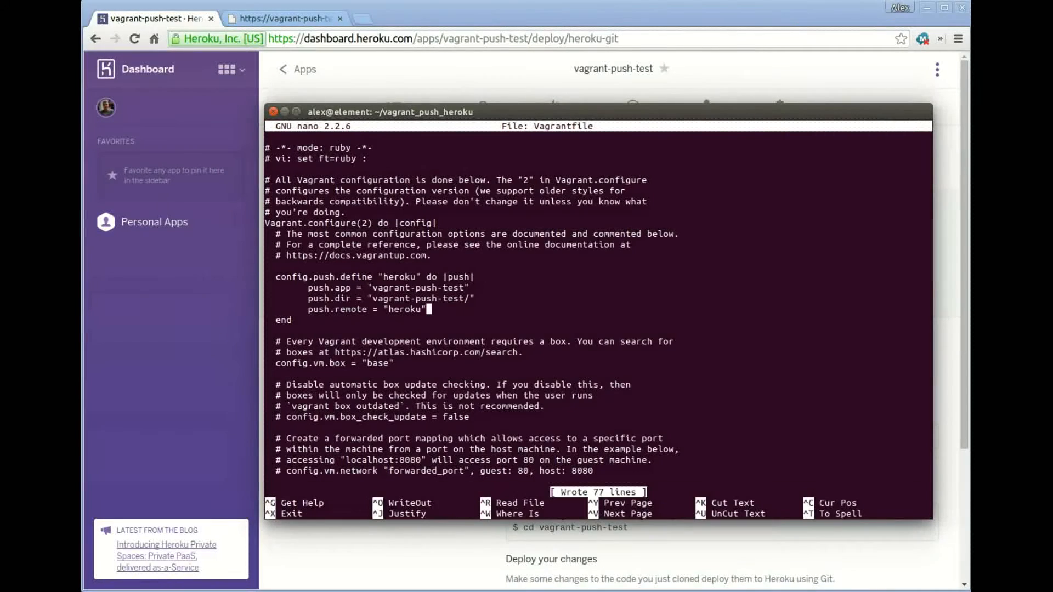
key("ctrl+x")
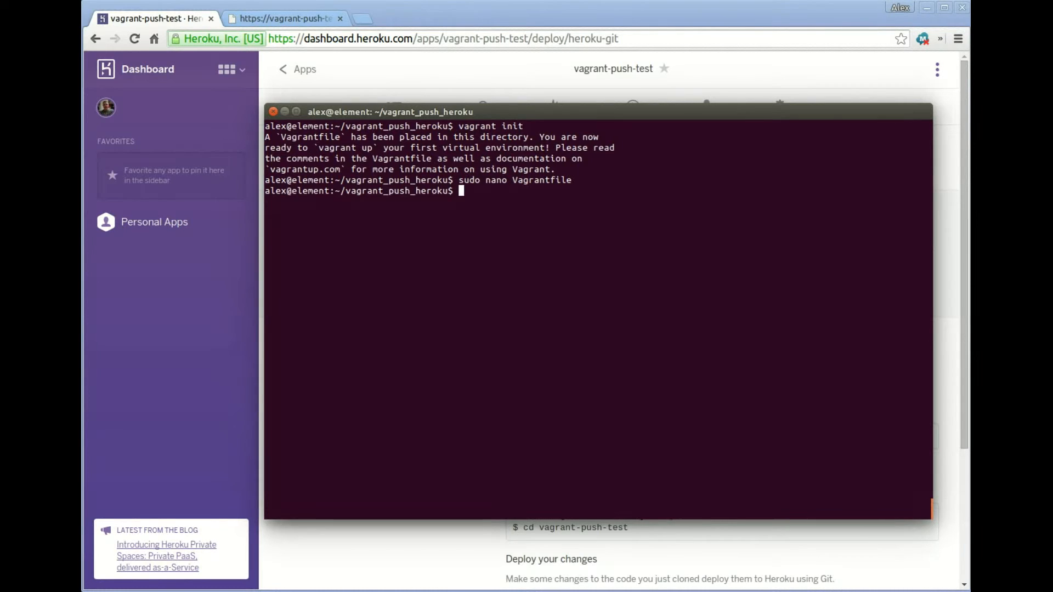
mouse_move(368, 95)
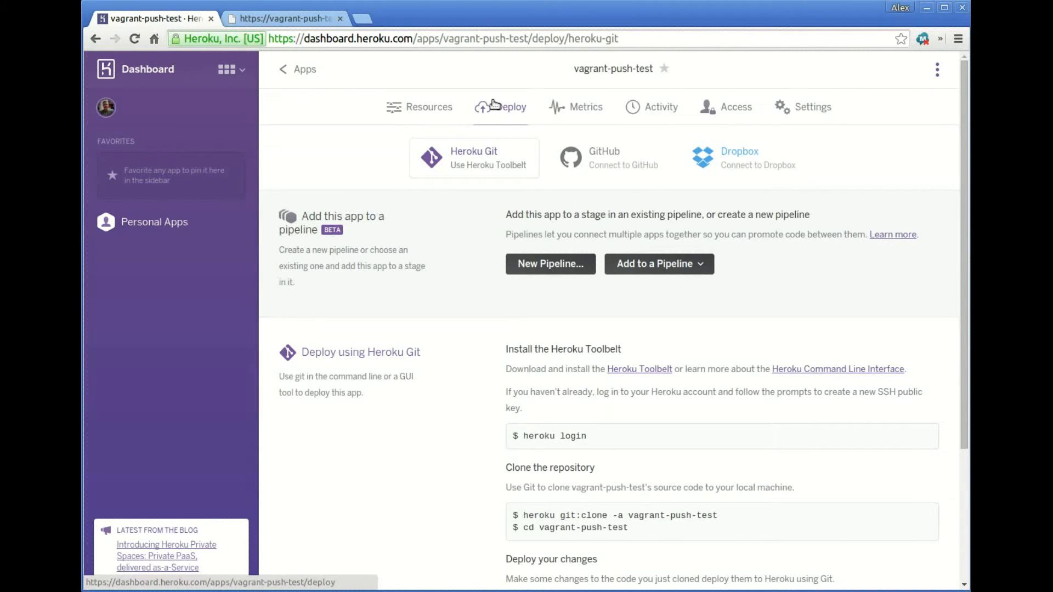
mouse_move(467, 243)
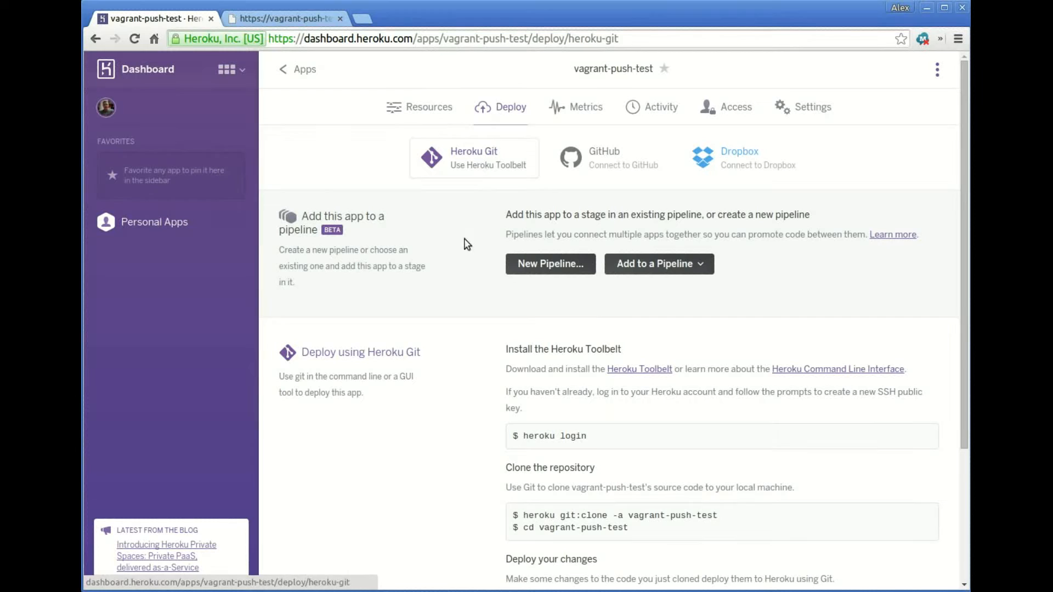
mouse_move(451, 288)
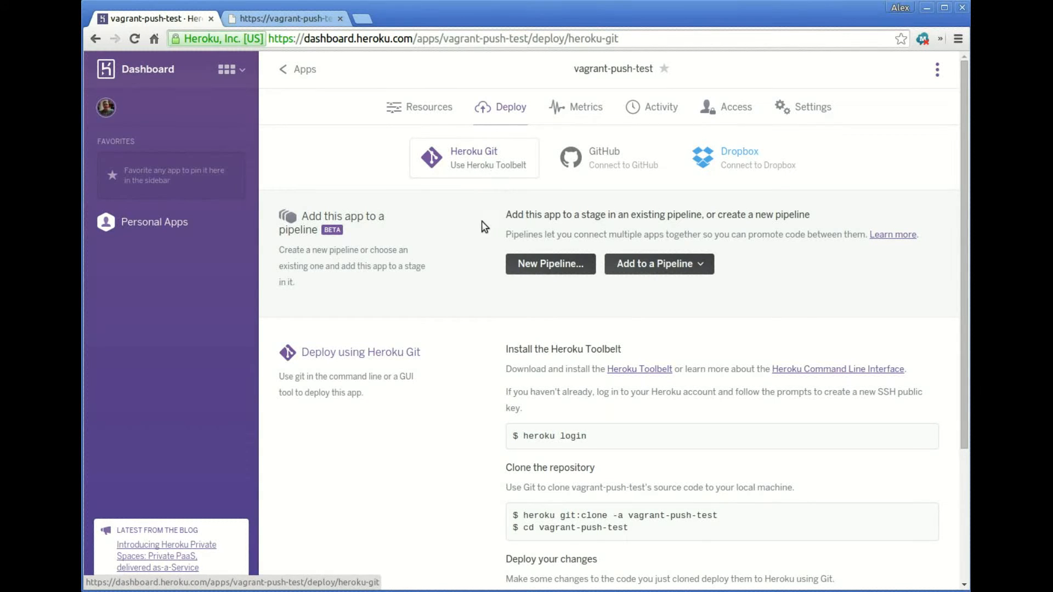
mouse_move(481, 231)
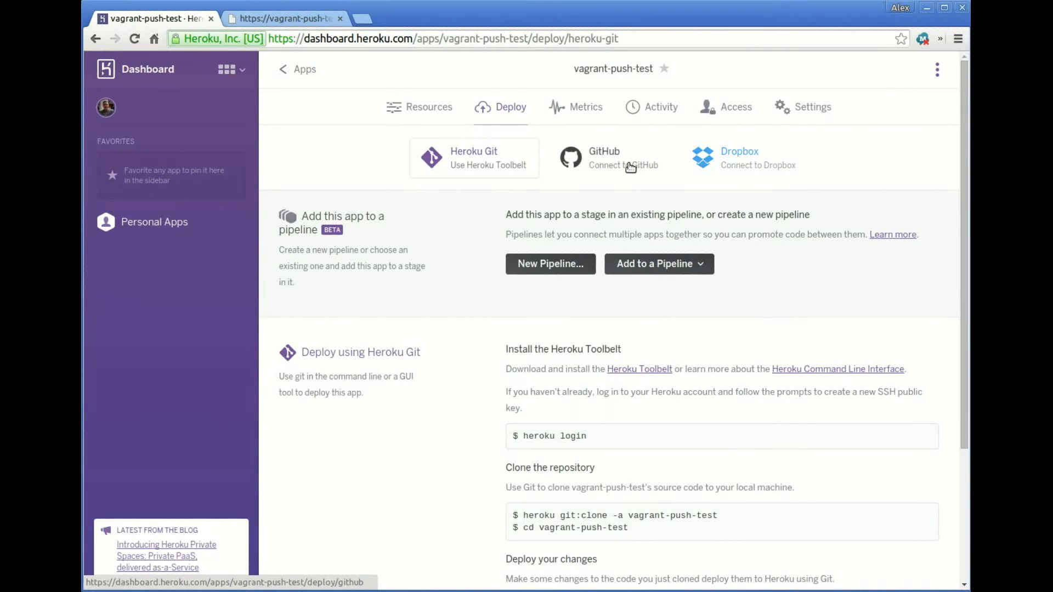
mouse_move(477, 193)
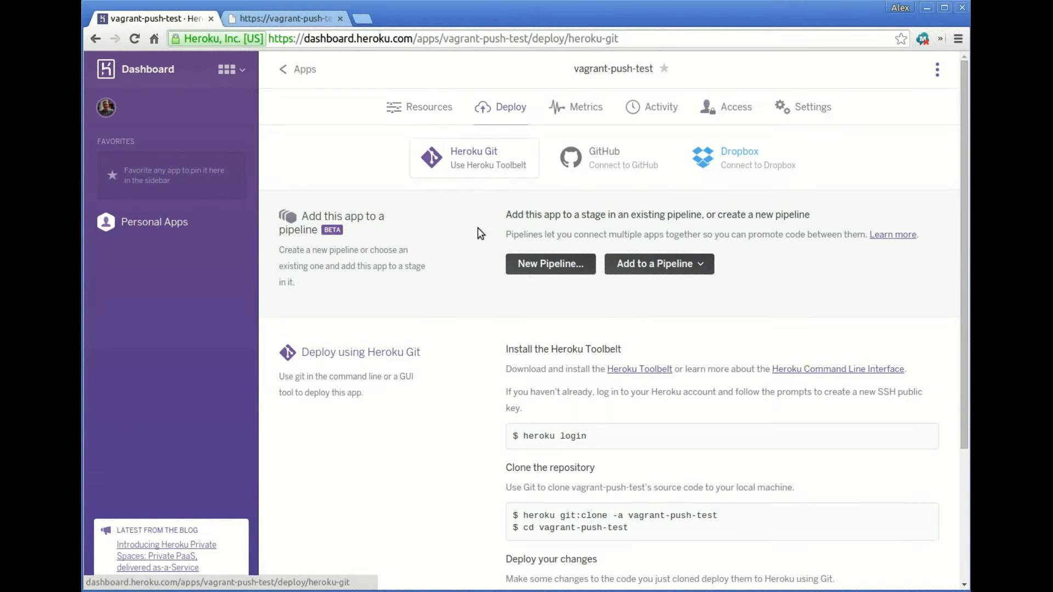
Scroll the vagrant-push-test Deploy page down to the 'Deploy using Heroku Git' commands.
scroll("down", 3)
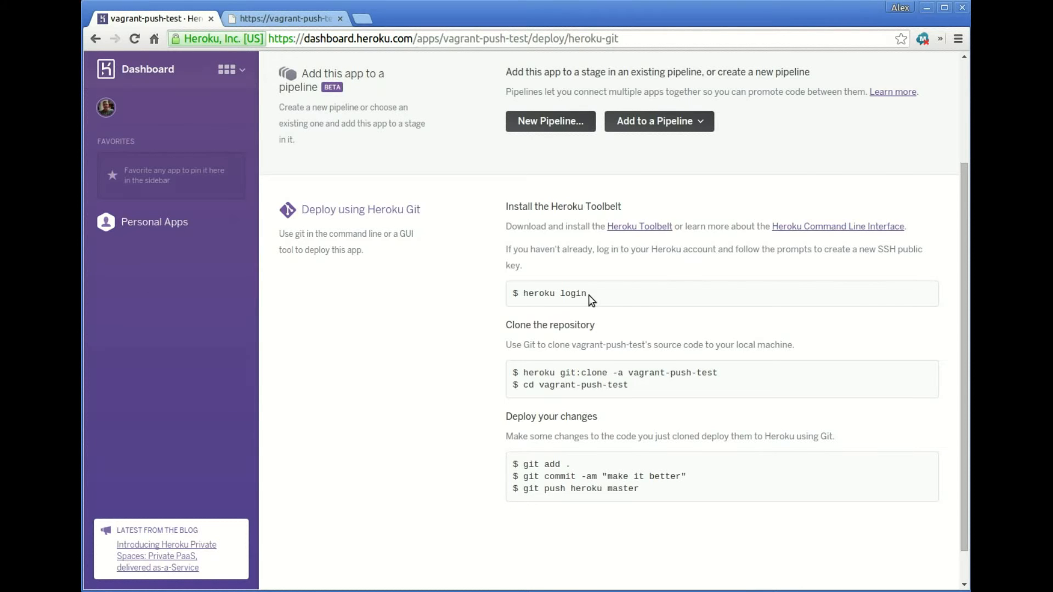
mouse_move(387, 400)
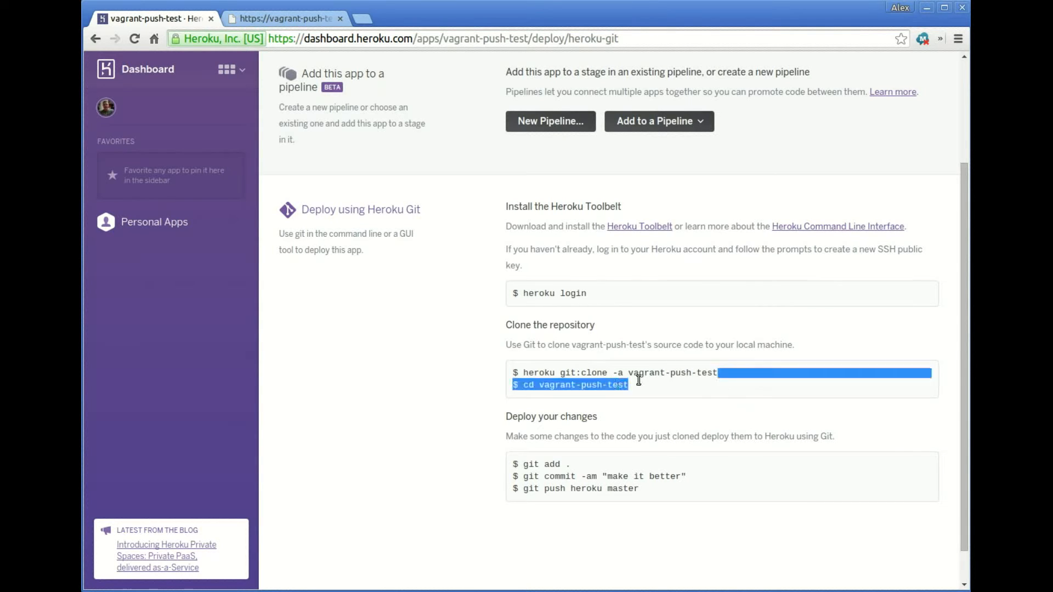
Clone vagrant-push-test with heroku git:clone, cd into it, and open index.php in nano.
right_click(605, 377)
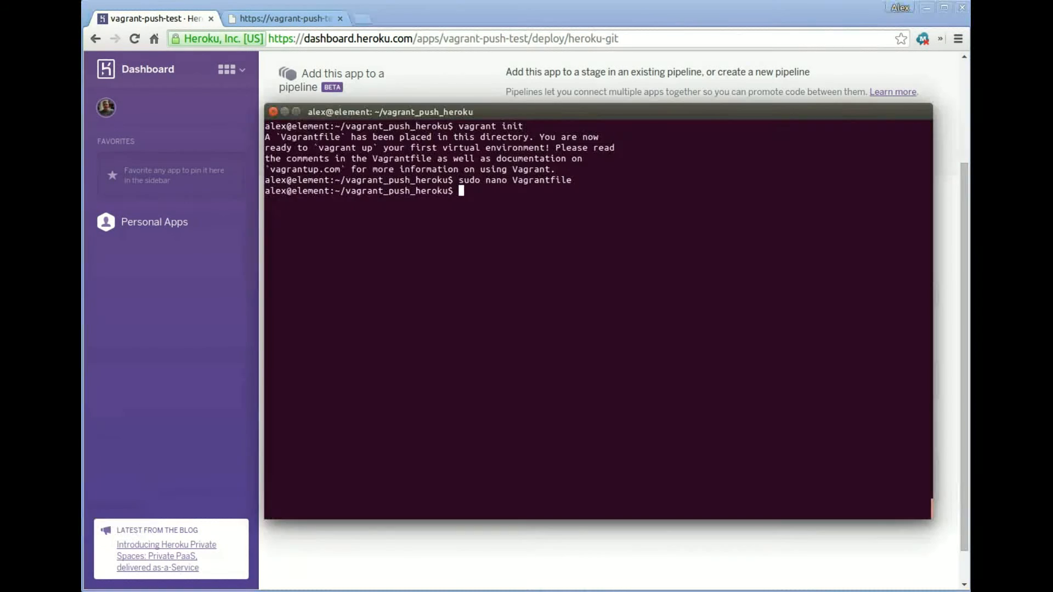
type("heroku git:clone -a vagrant-push-test")
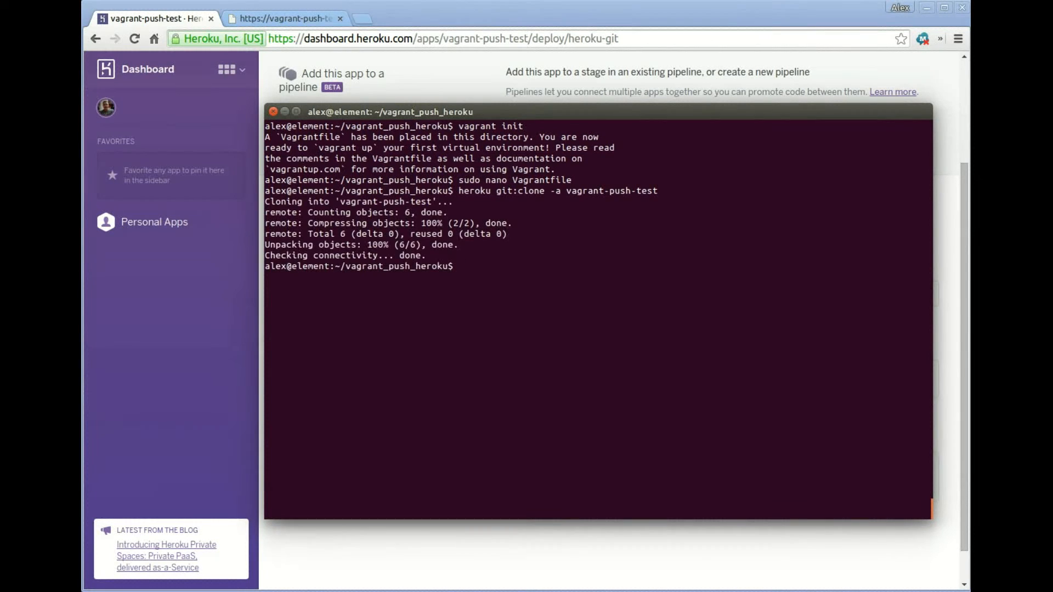
type("cd")
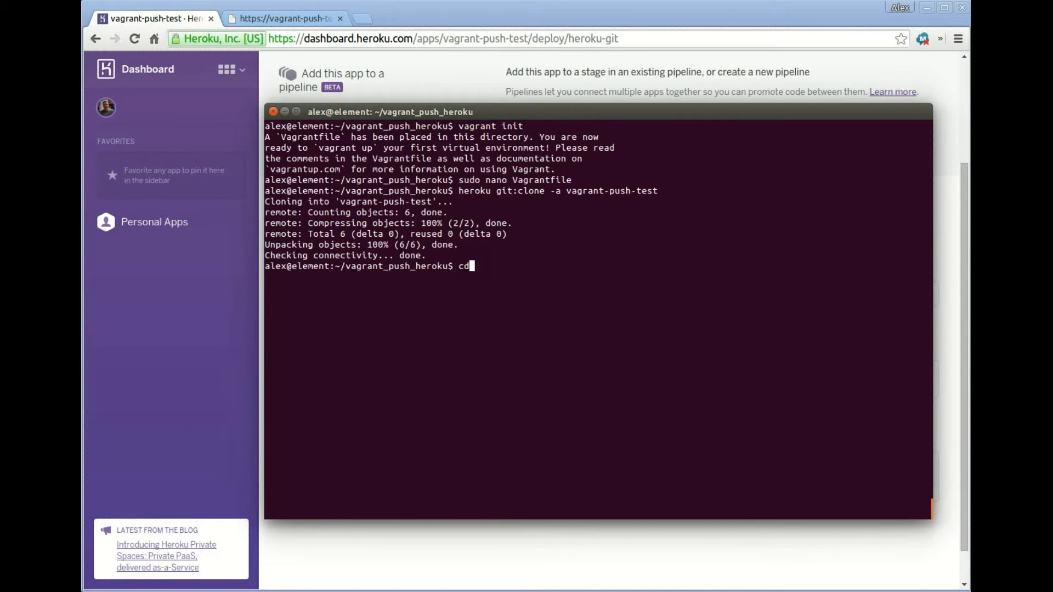
type("vagrant-push-test/")
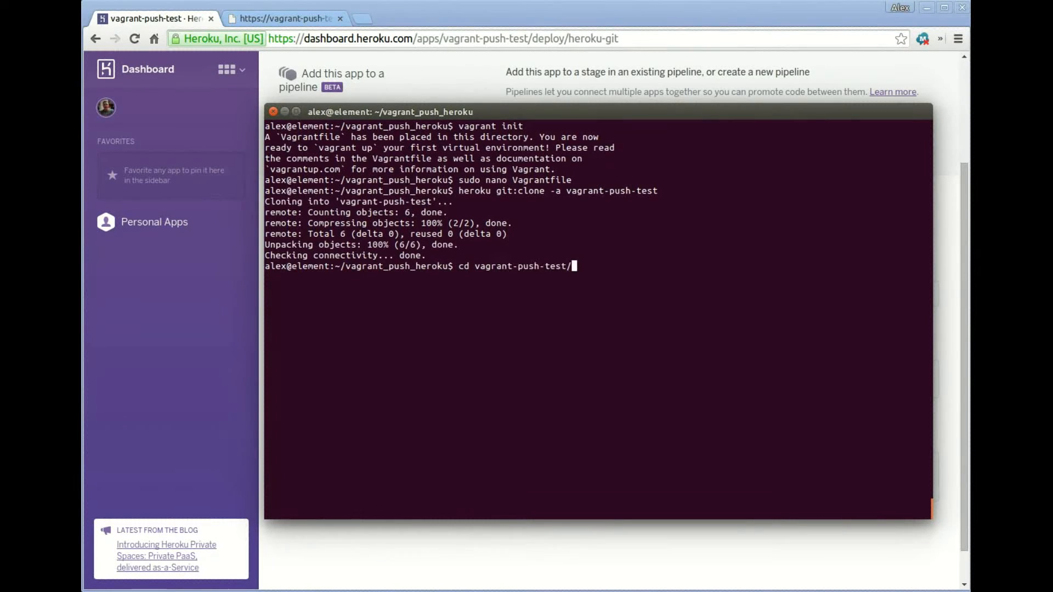
type("ls")
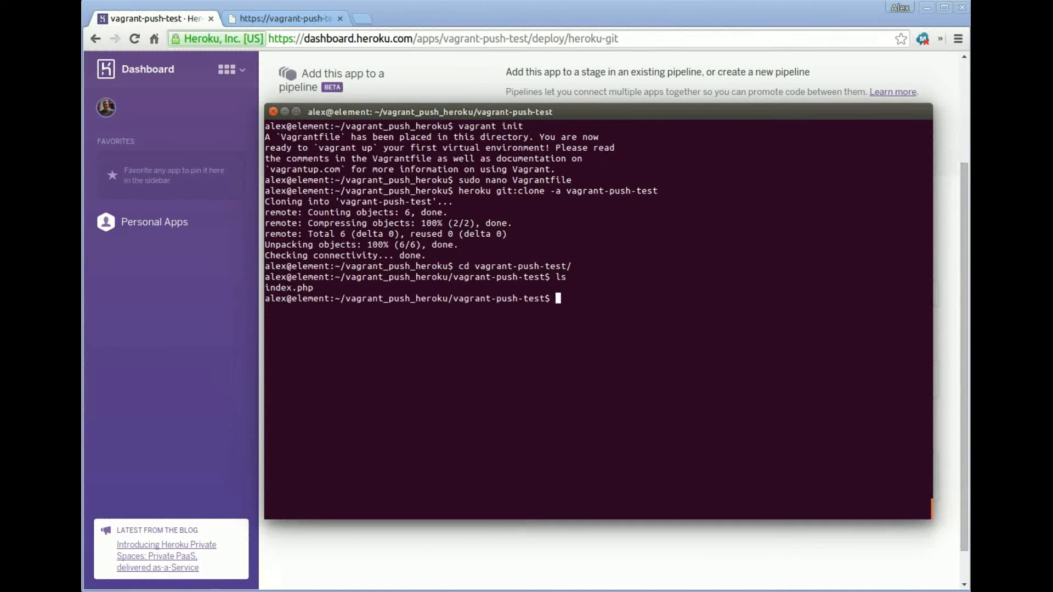
type("sudo nano index.php")
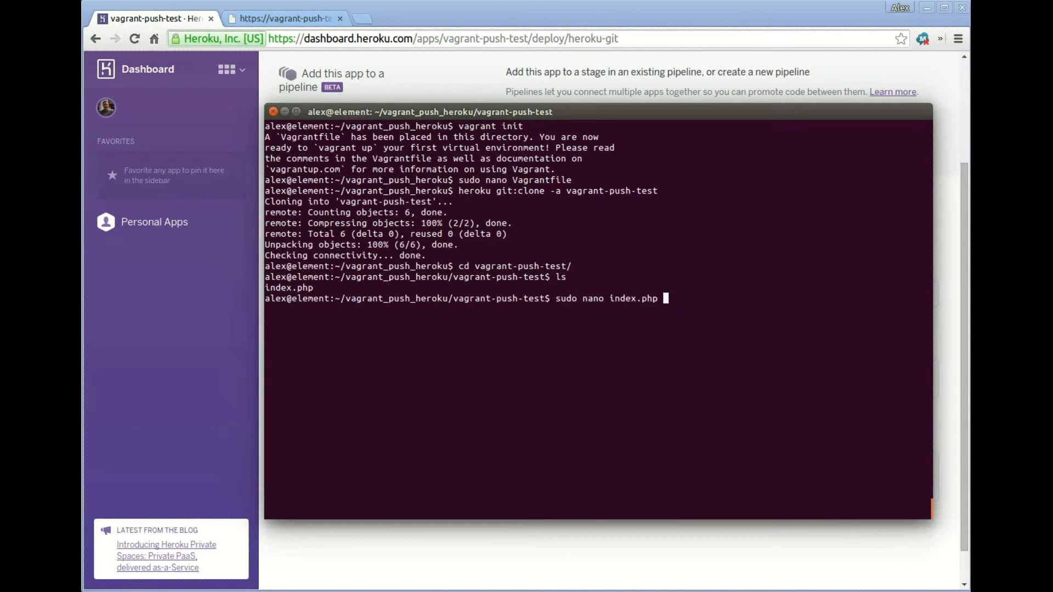
key("enter")
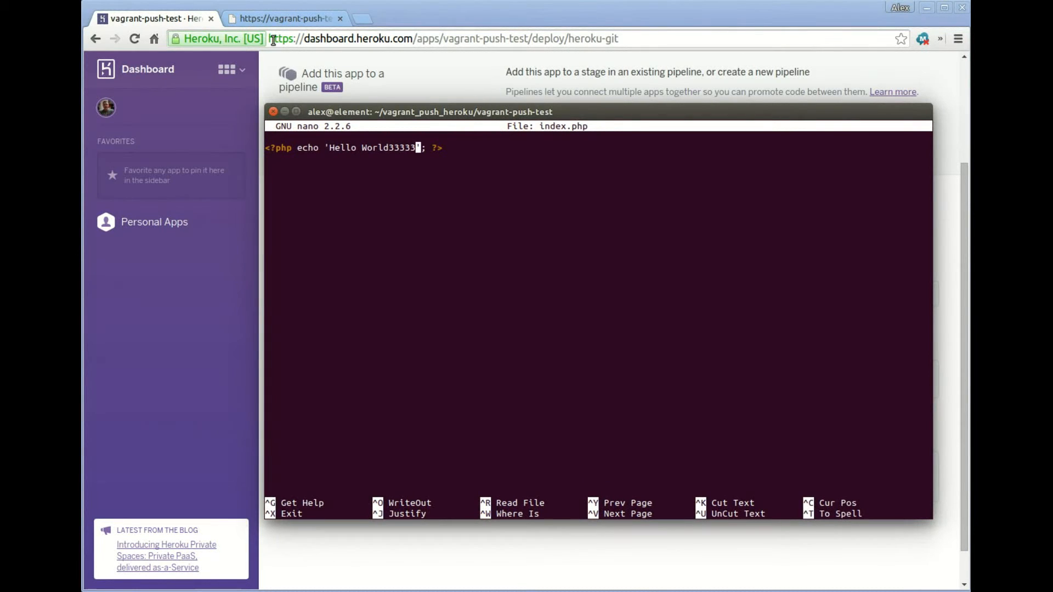
left_click(282, 18)
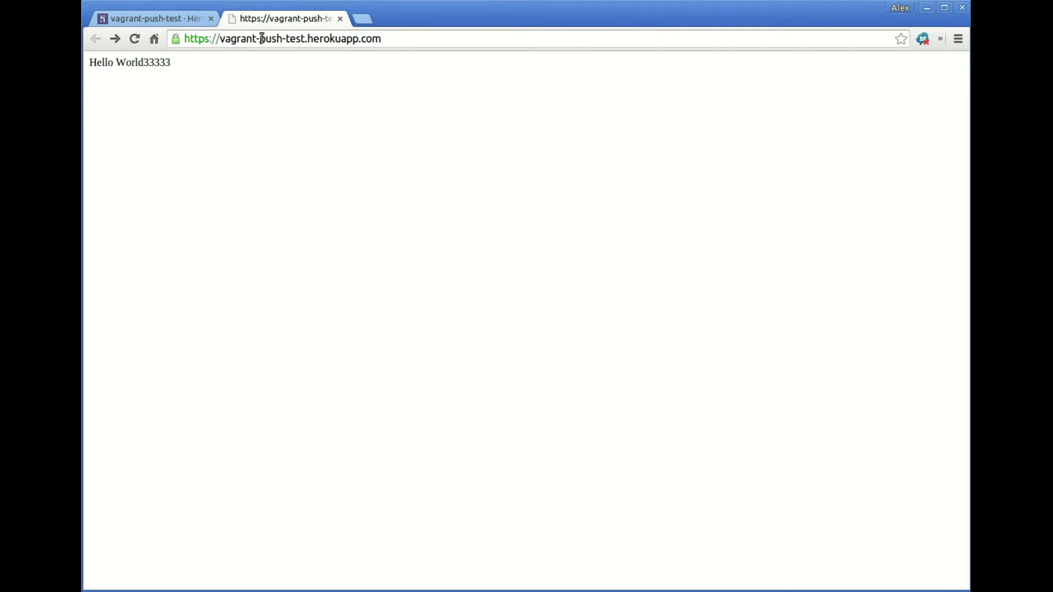
Select the app name and full address on the live page still showing Hello World33333.
double_click(251, 38)
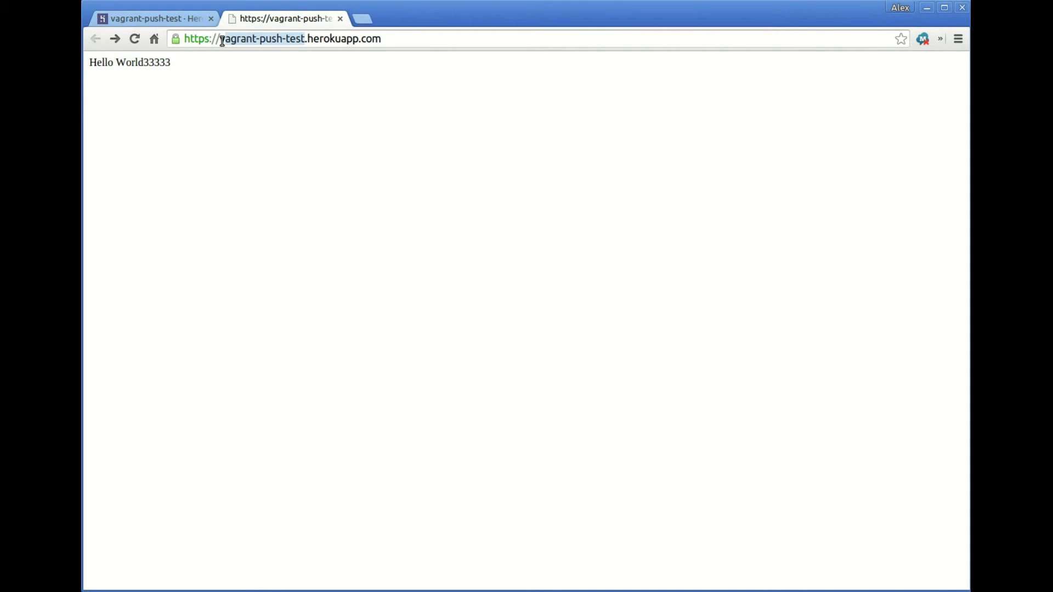
triple_click(129, 62)
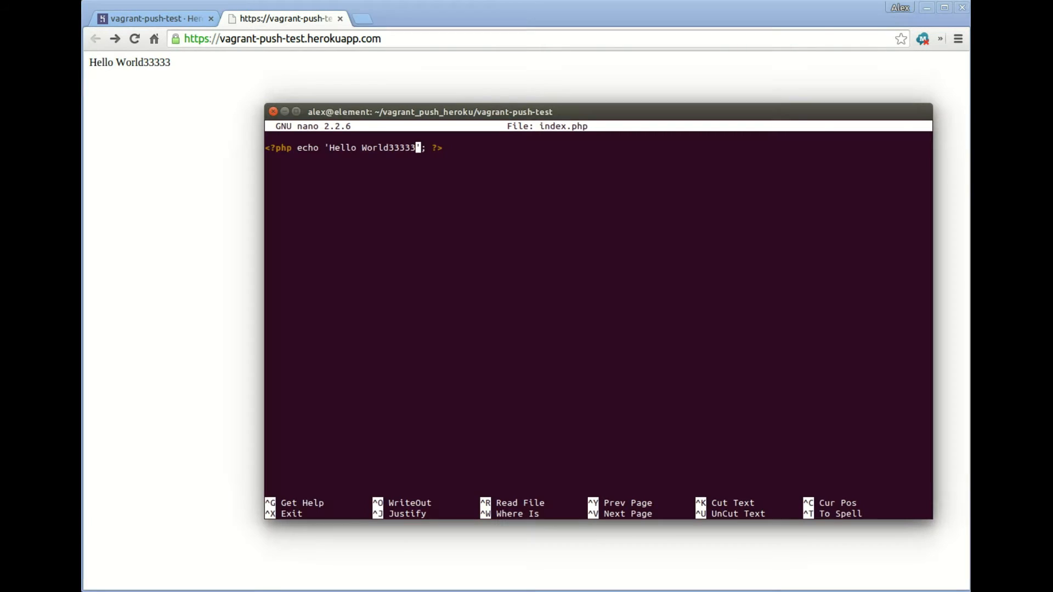
mouse_move(536, 278)
type("Y")
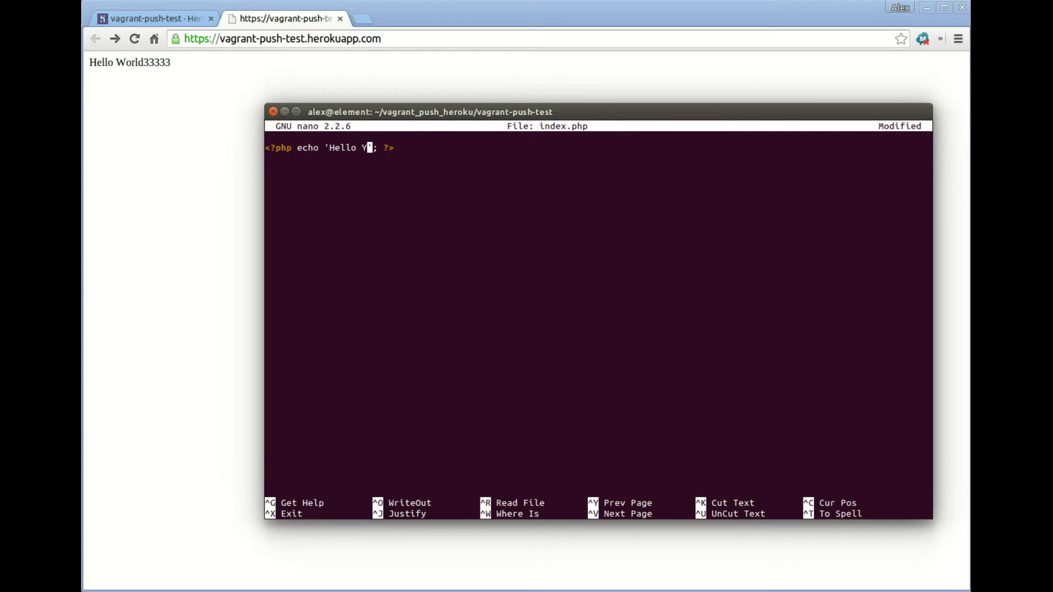
Change the echo to 'Hello YouTube!!', save index.php and exit nano.
type("ouTube!!")
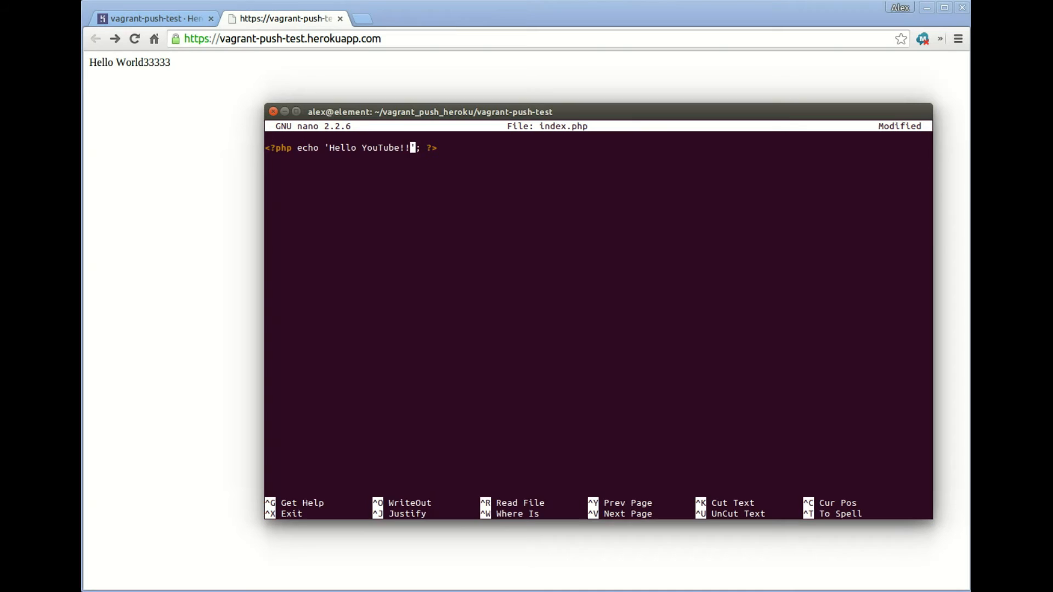
key("ctrl+o")
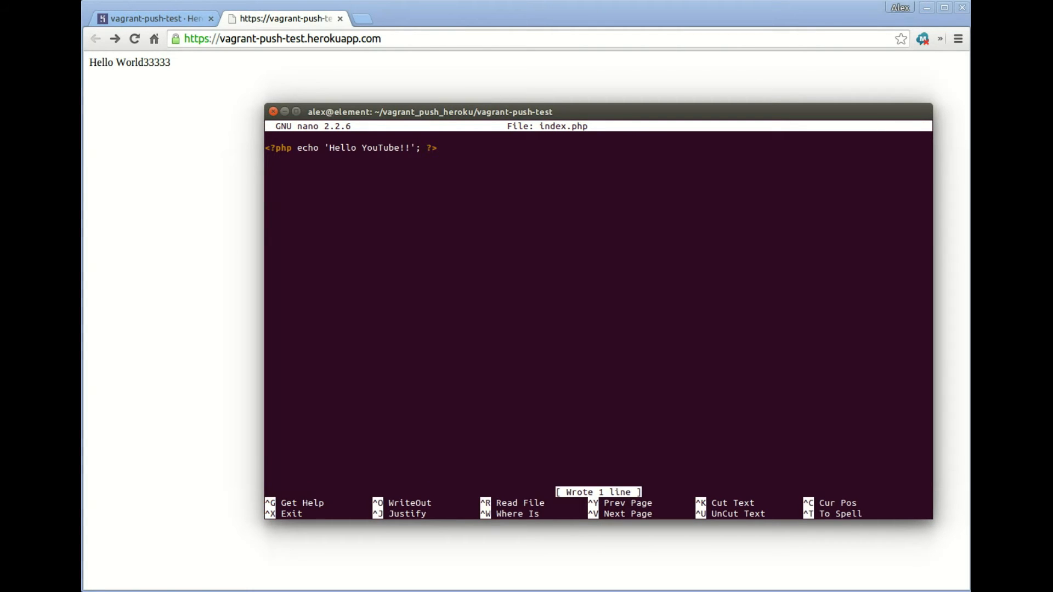
key("ctrl+x")
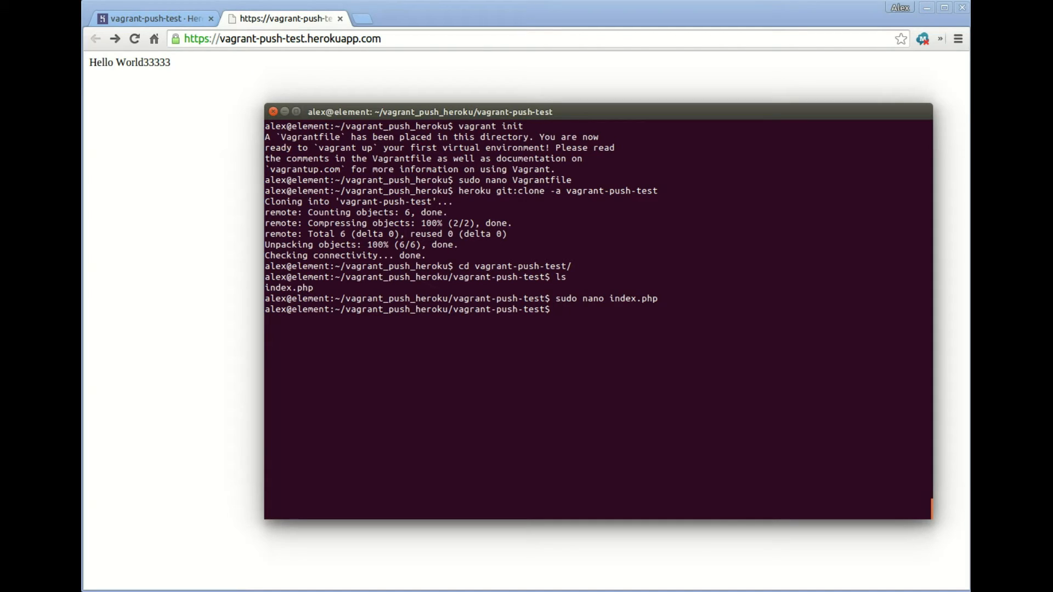
Stage index.php and commit it with message "Saying hello to YouTube".
type("git")
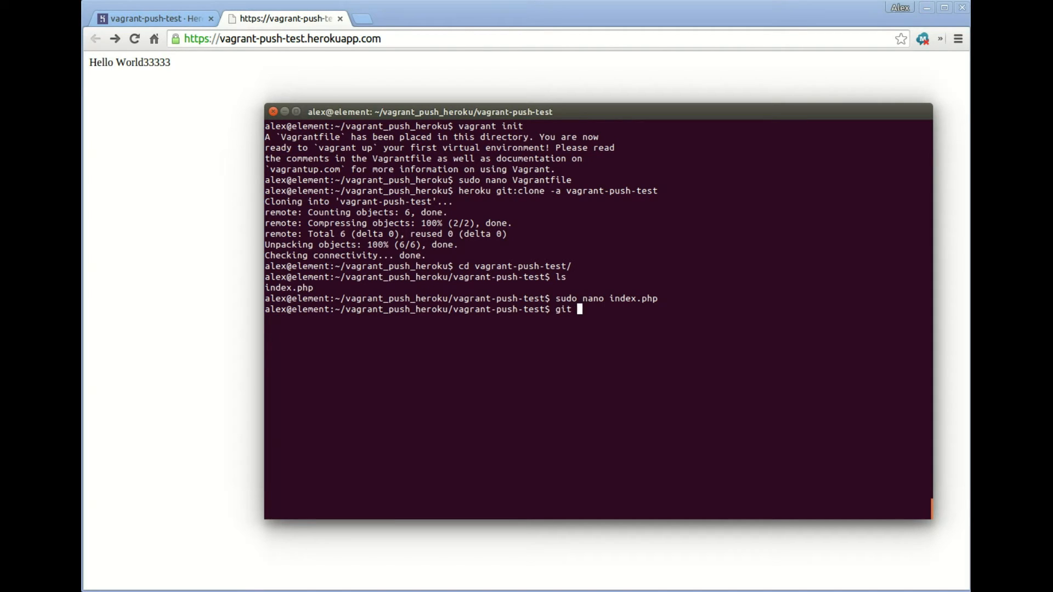
type("add index.php")
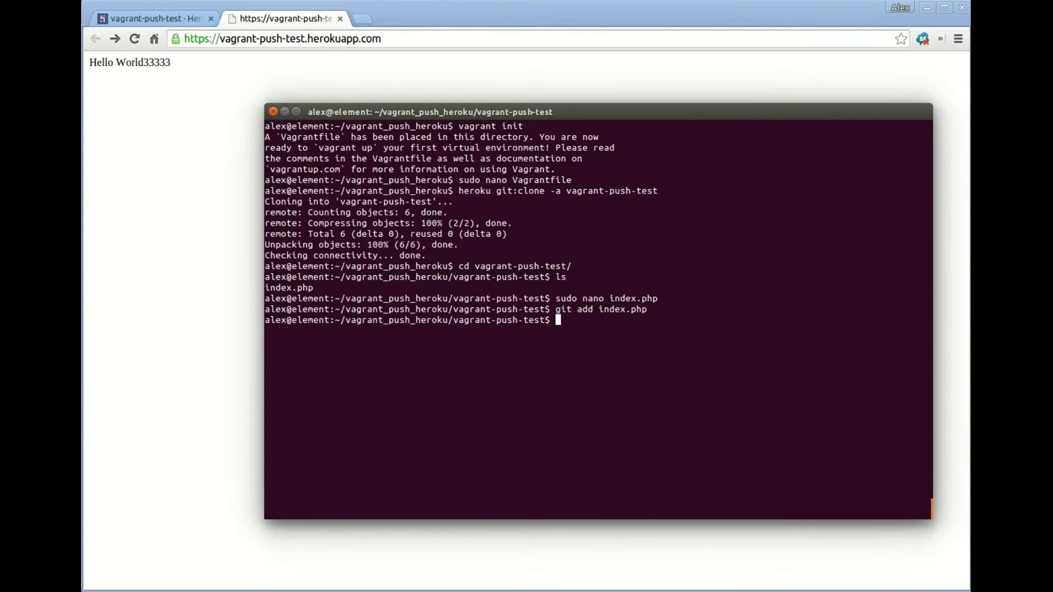
type("git com")
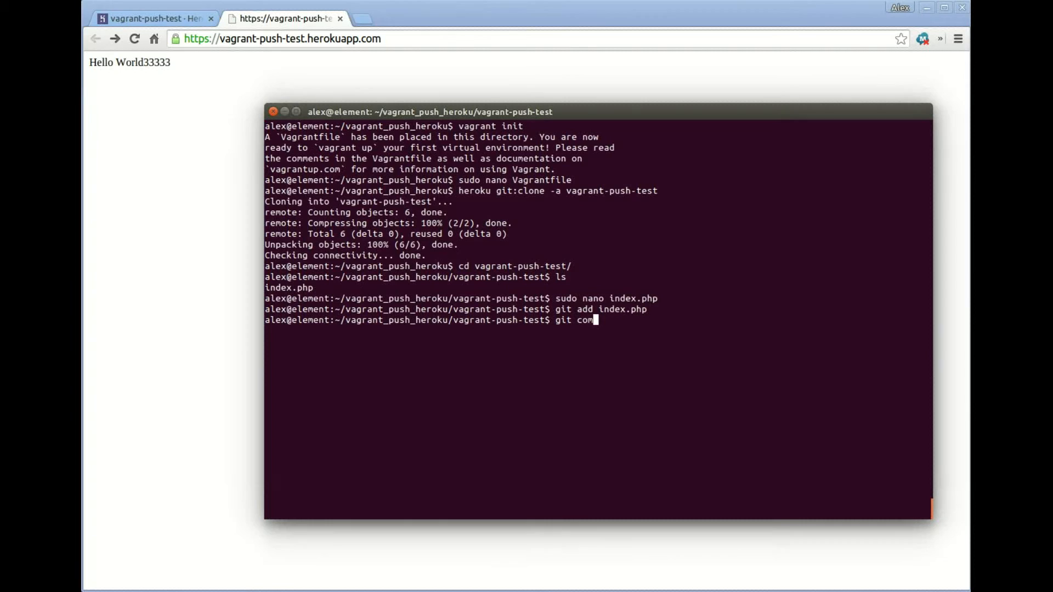
type("mit -am")
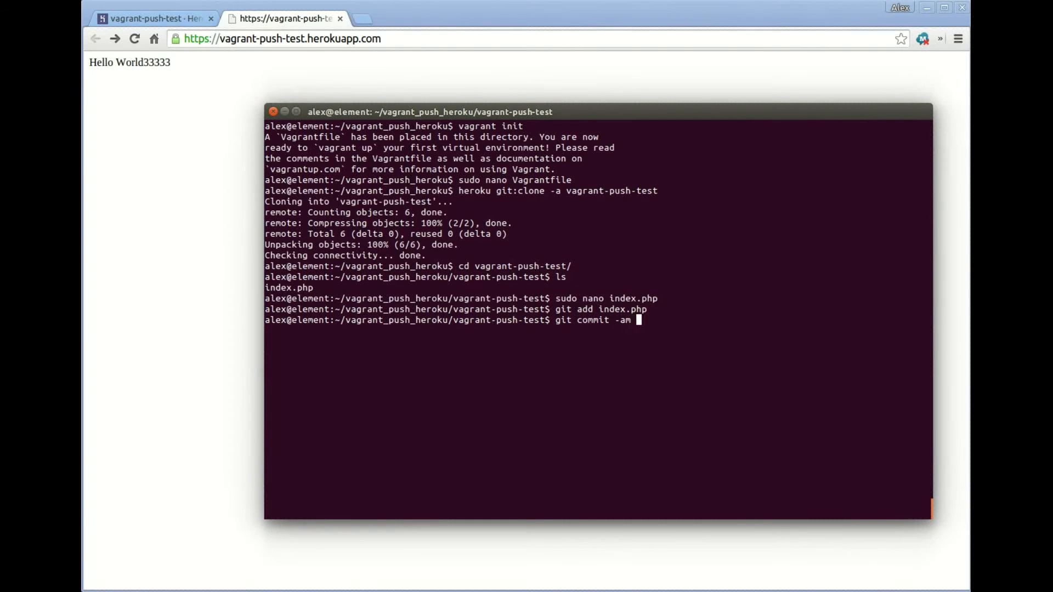
type("\"")
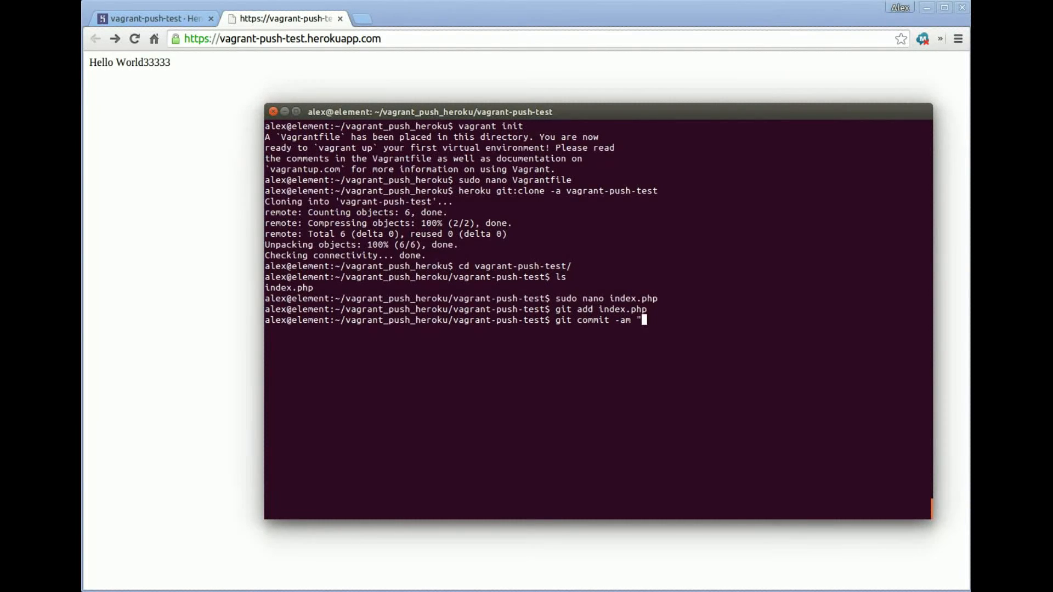
type("Saying hello t")
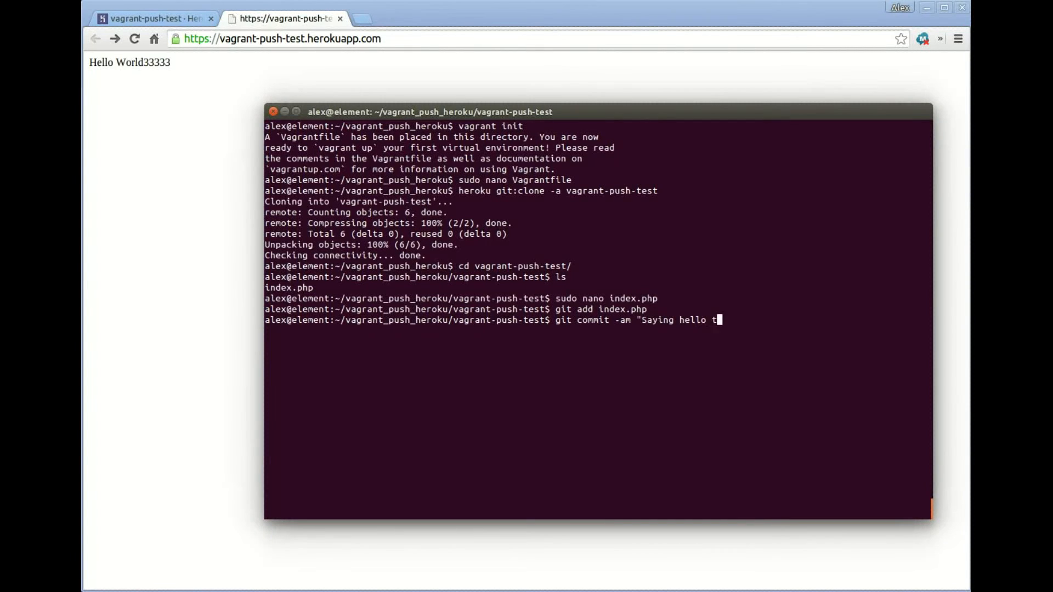
type("o YouTube")
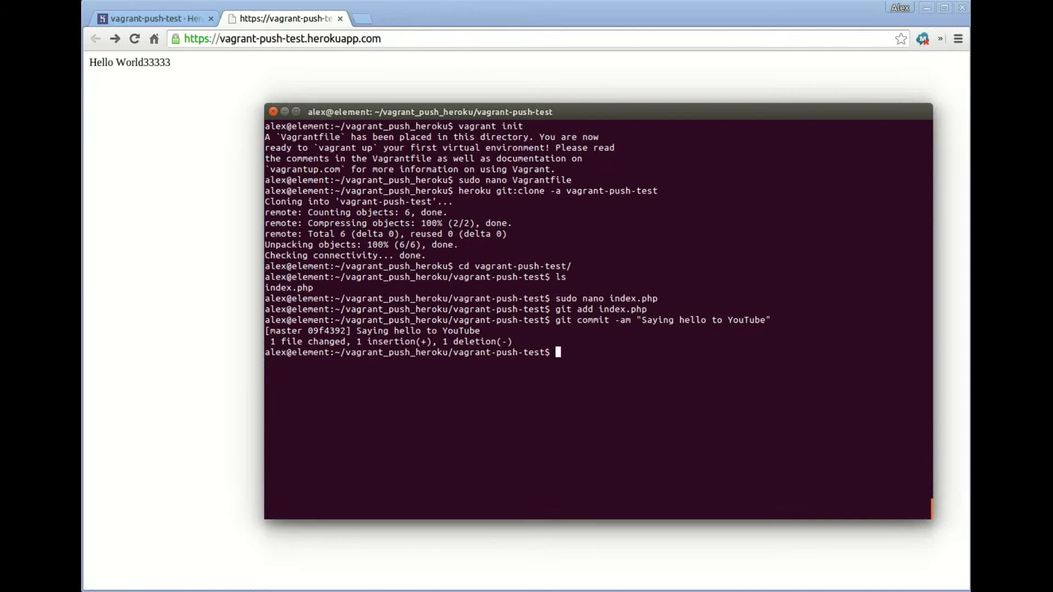
type("vagrant p")
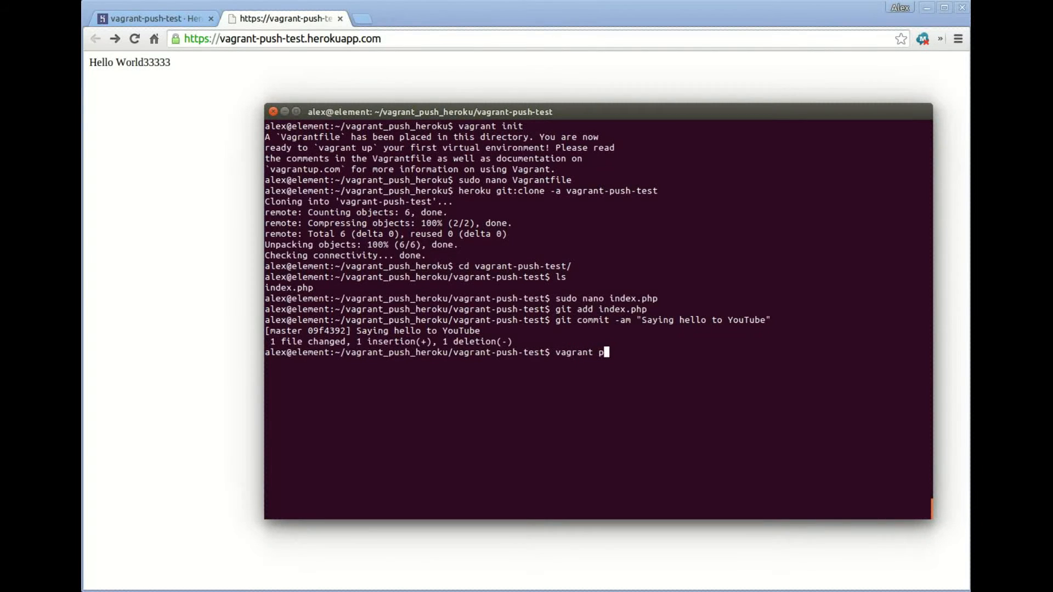
Run vagrant push to deploy the committed index.php change to Heroku.
type("ush")
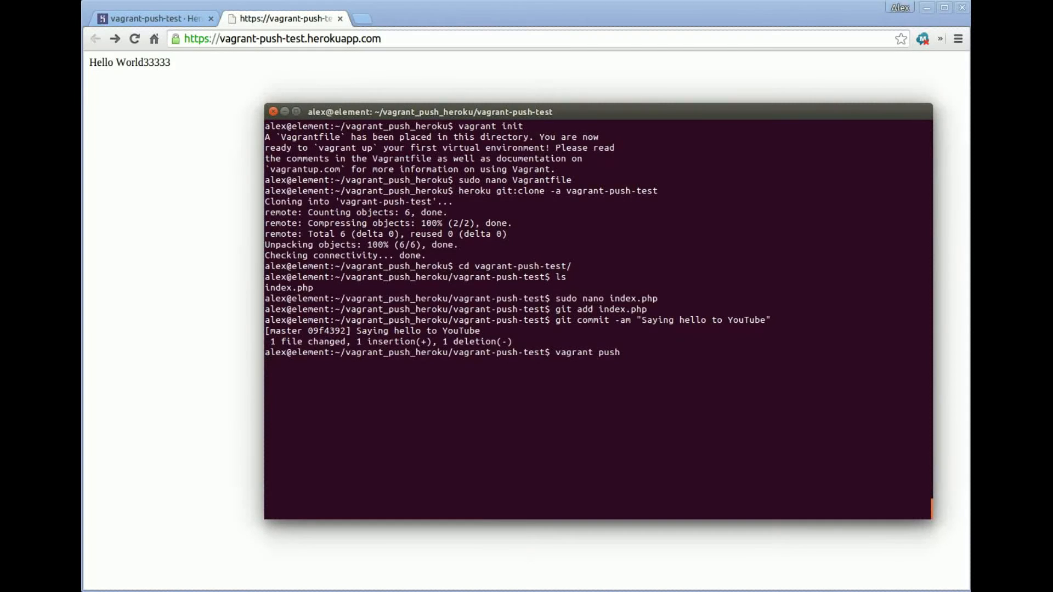
key("Return")
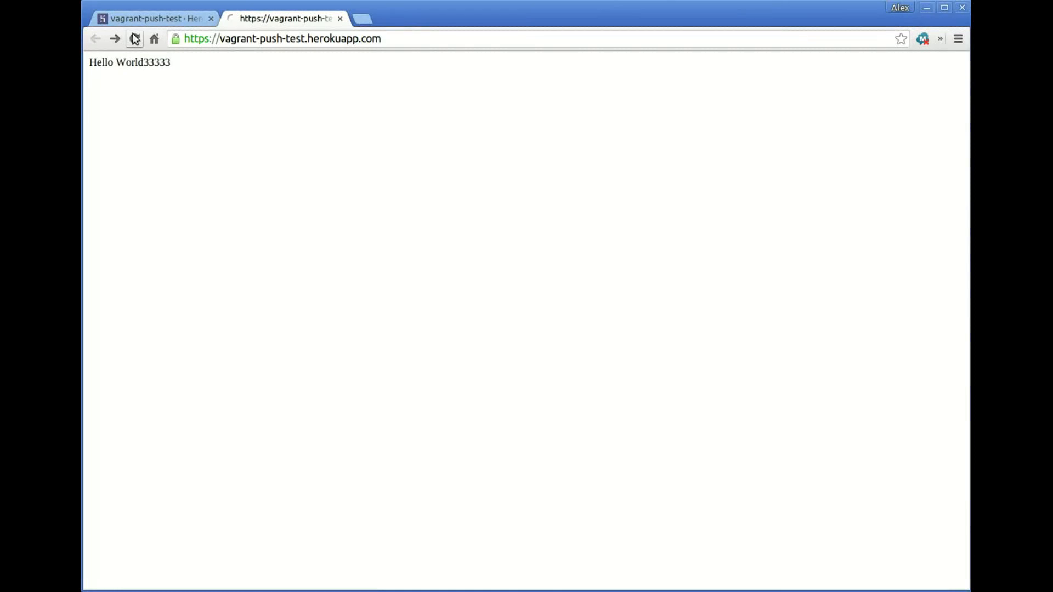
Reload the vagrant-push-test Heroku page until it shows Hello YouTube!!
left_click(134, 38)
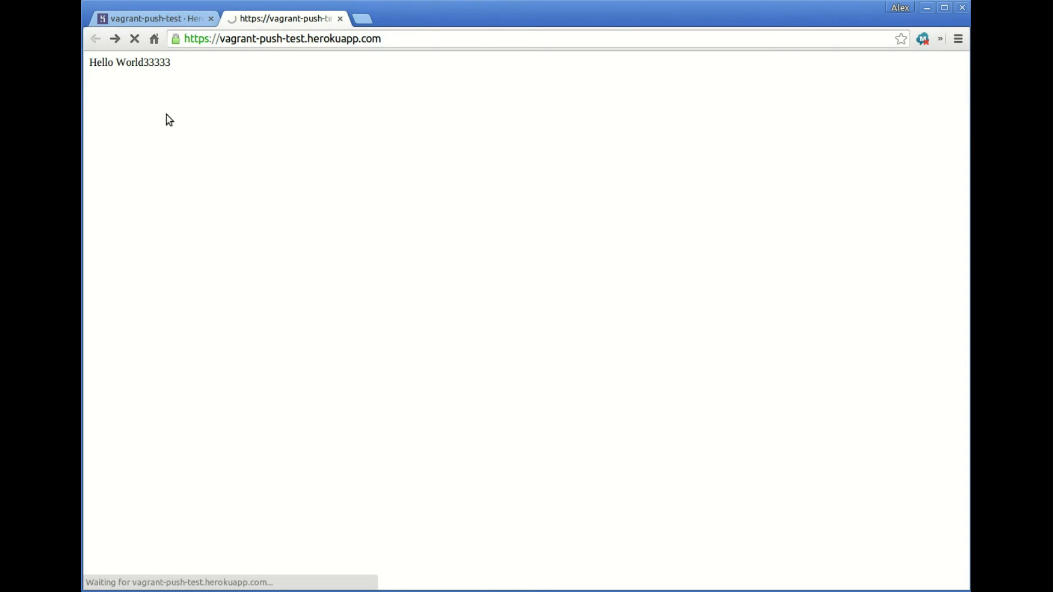
left_click(134, 39)
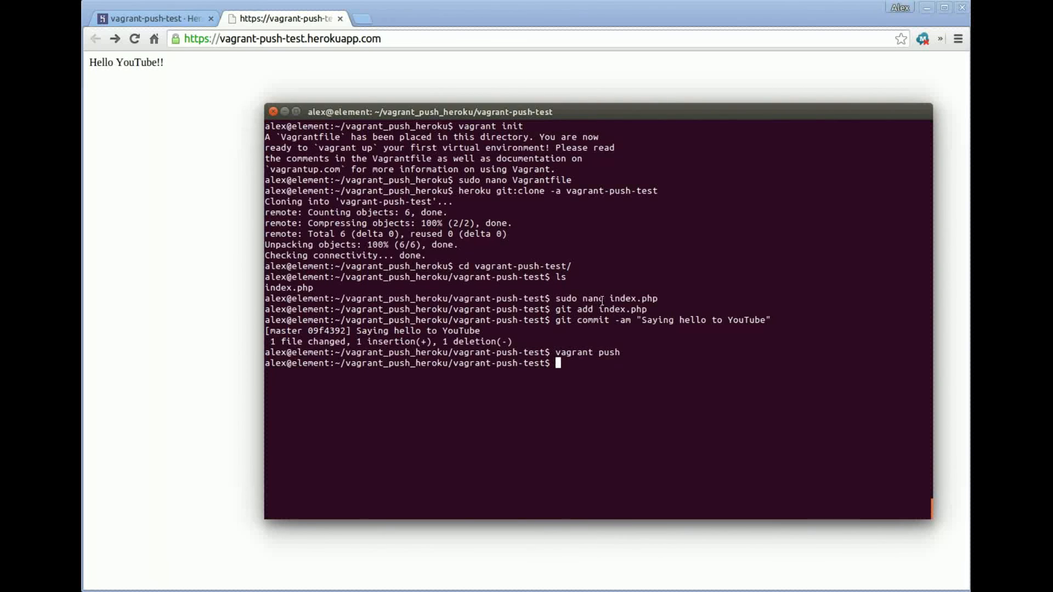
mouse_move(915, 141)
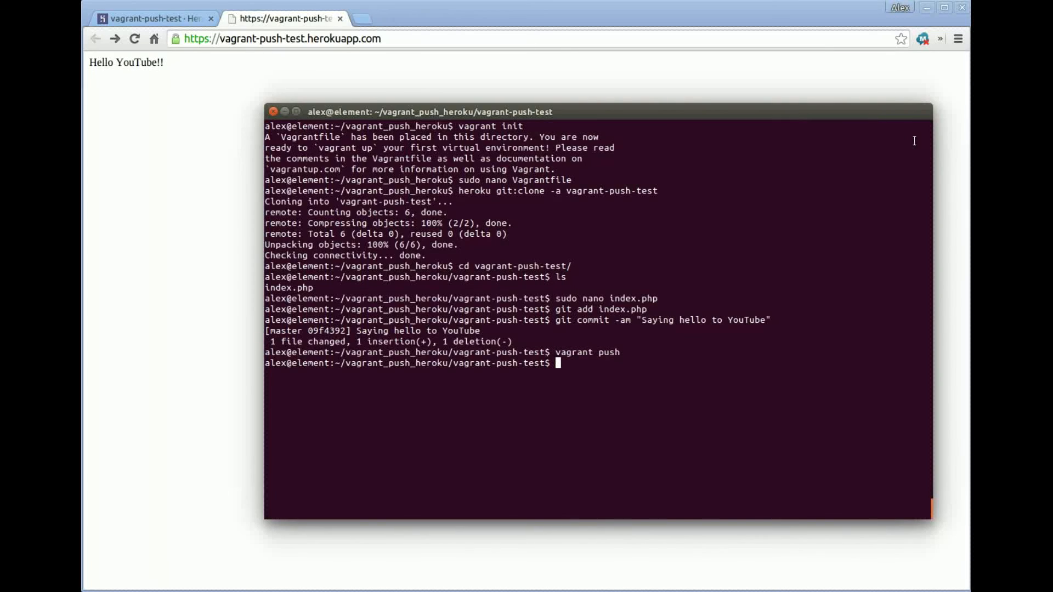